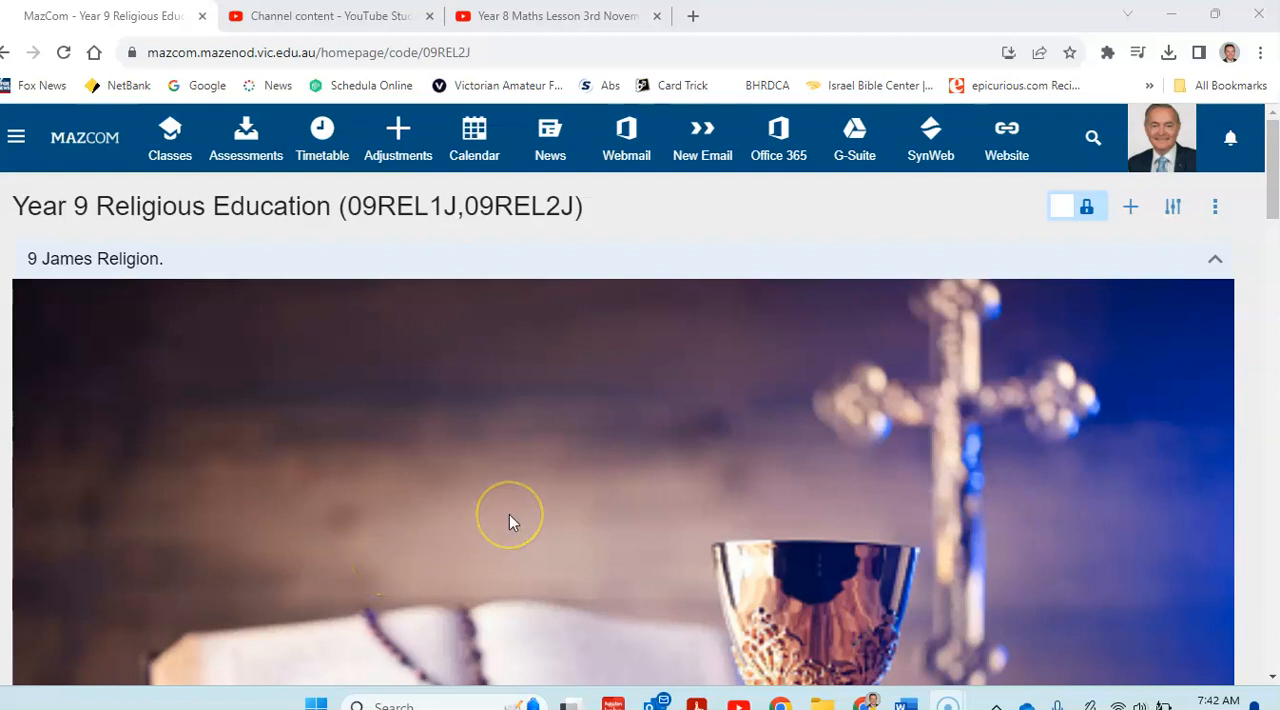
# Open the Semester 2 Exam Revision file from the Files tile in Word and read through it
pyautogui.scroll(-3)
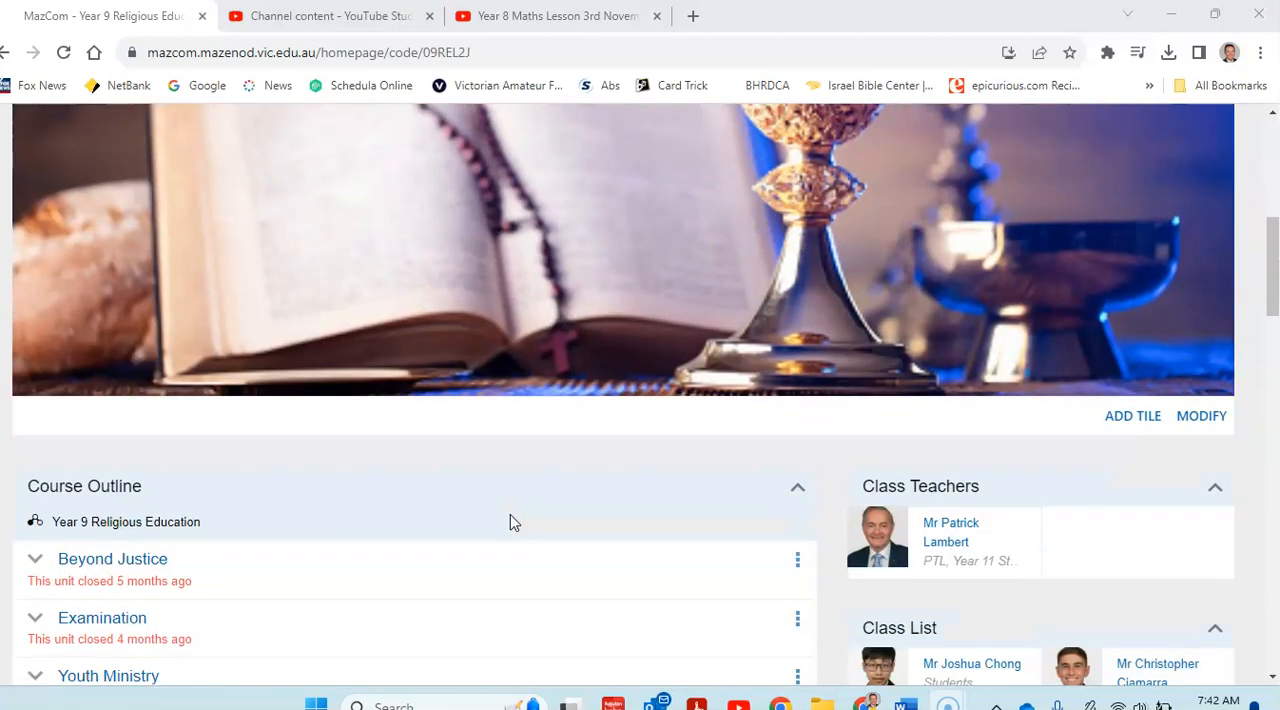
pyautogui.scroll(-3)
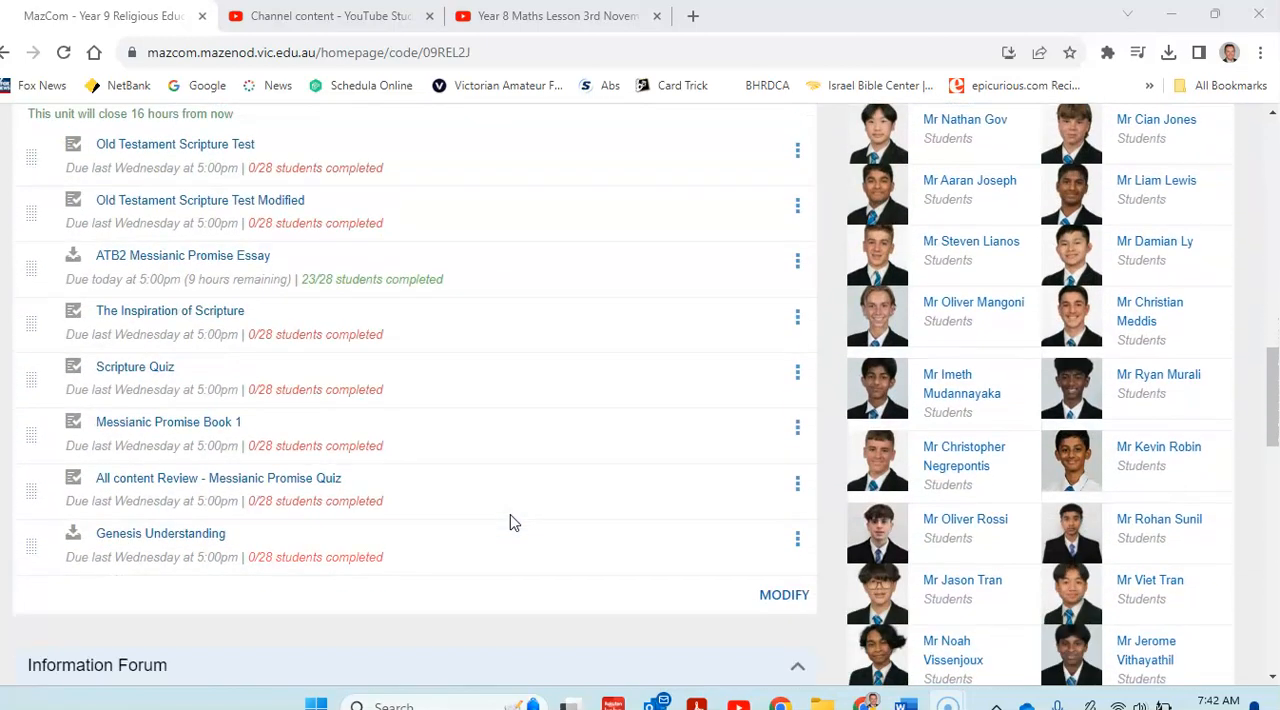
pyautogui.scroll(-3)
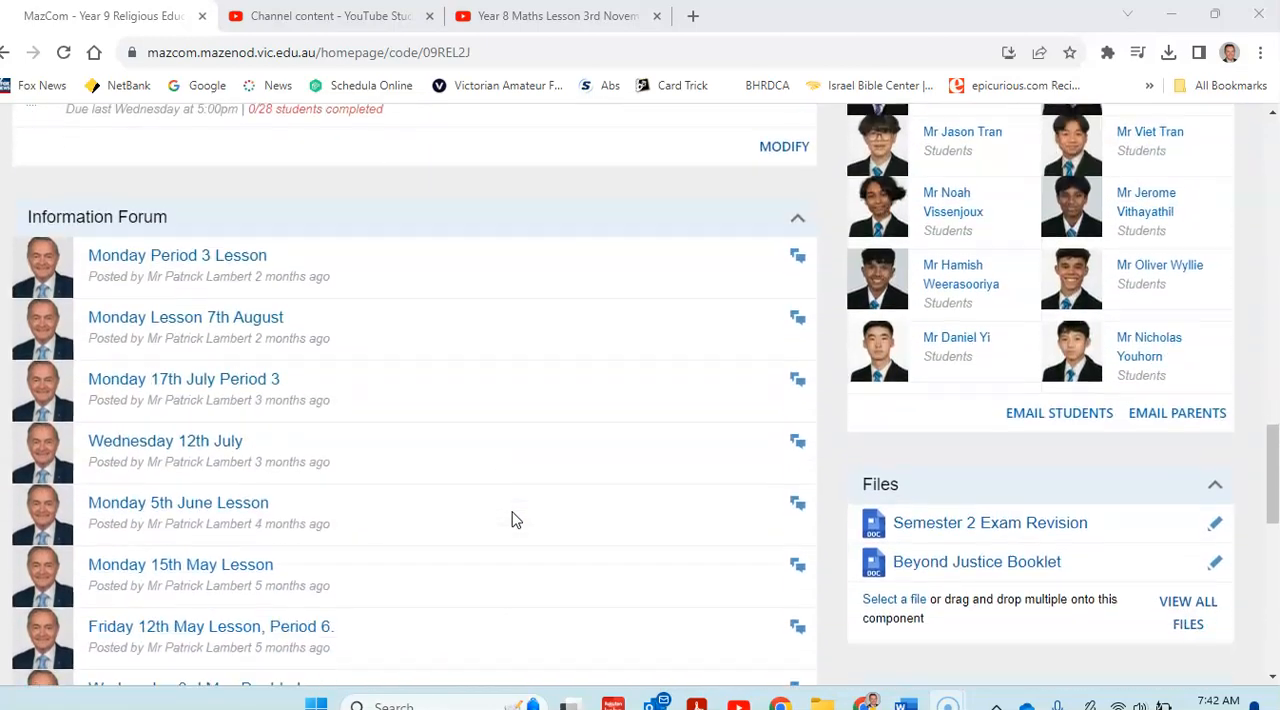
pyautogui.scroll(-3)
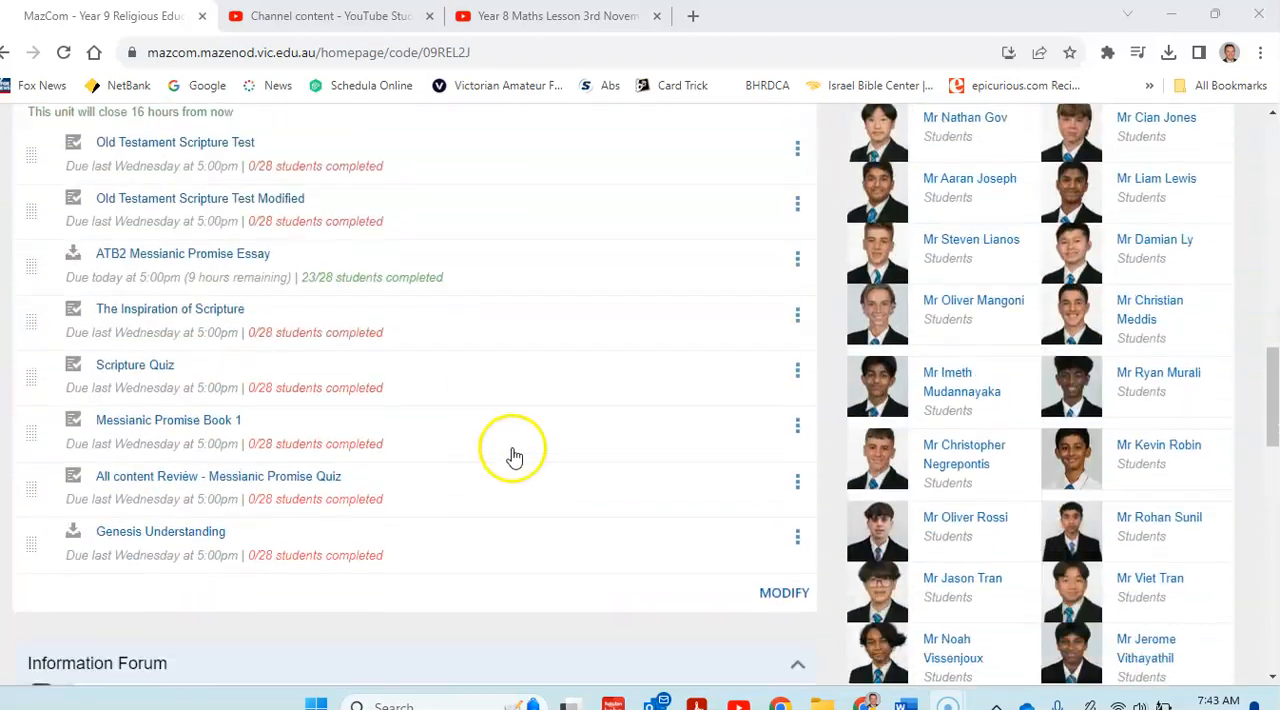
pyautogui.scroll(-3)
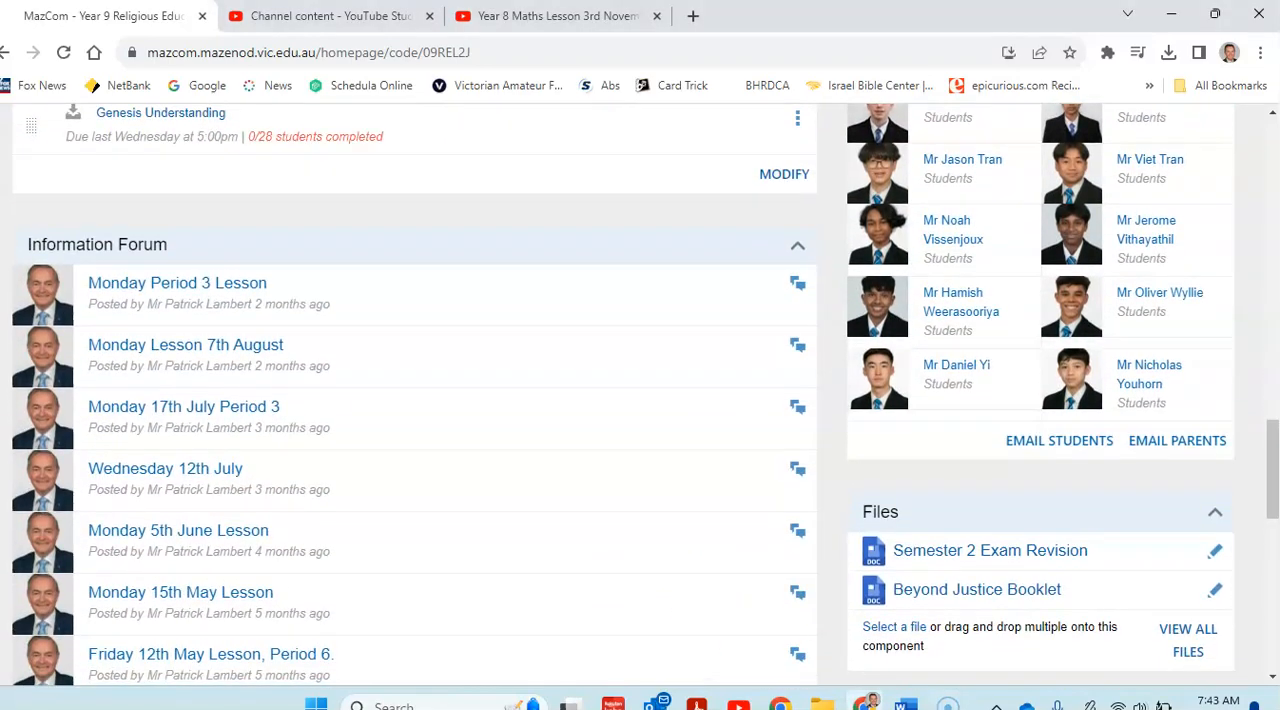
pyautogui.click(990, 550)
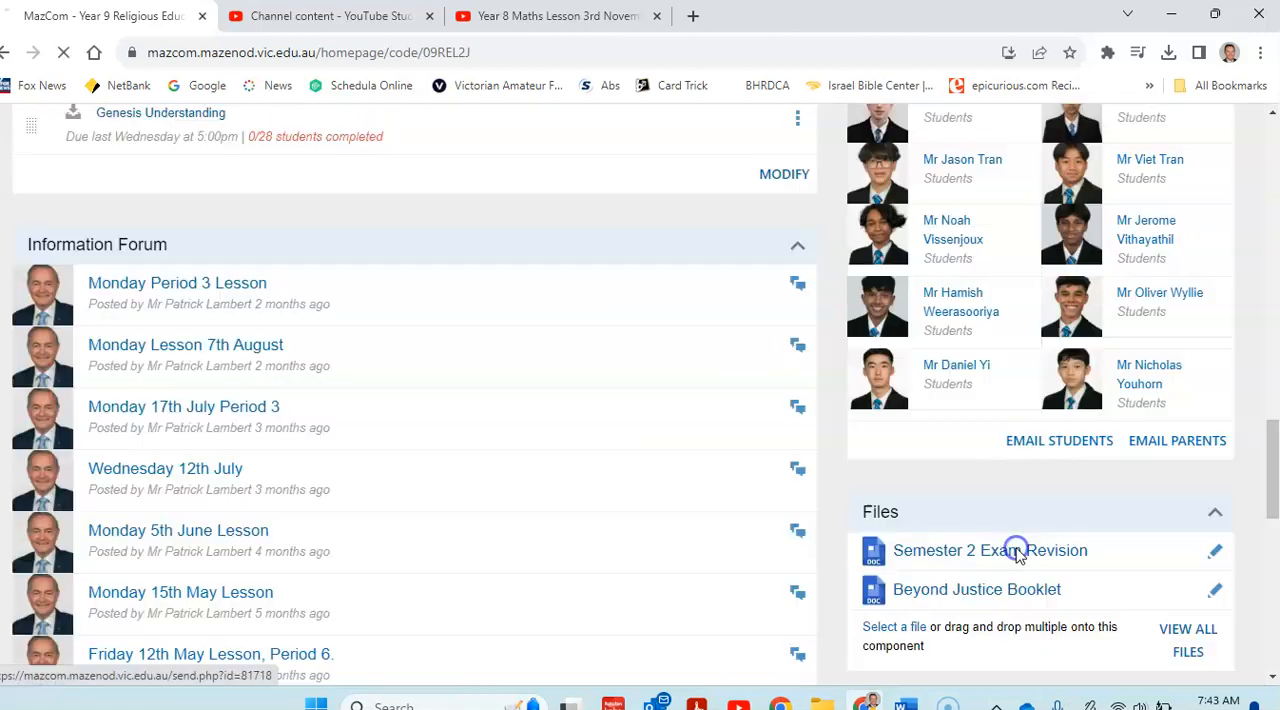
pyautogui.click(990, 550)
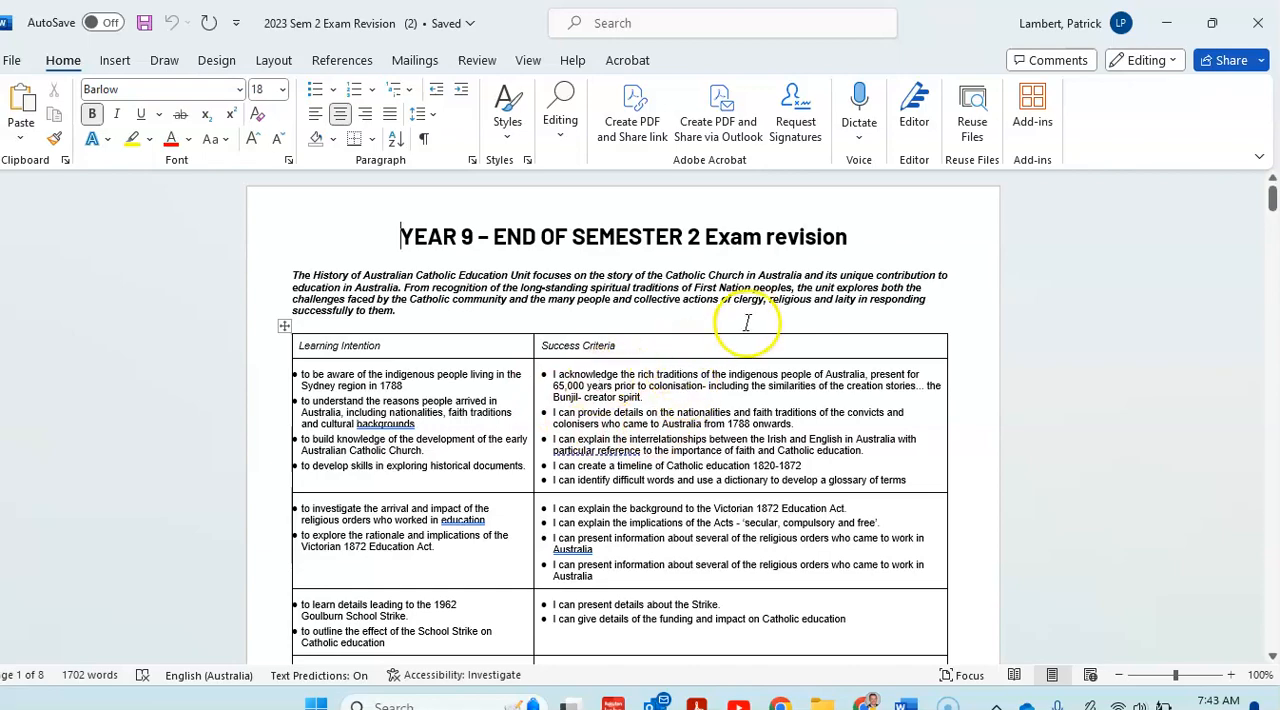
pyautogui.scroll(-3)
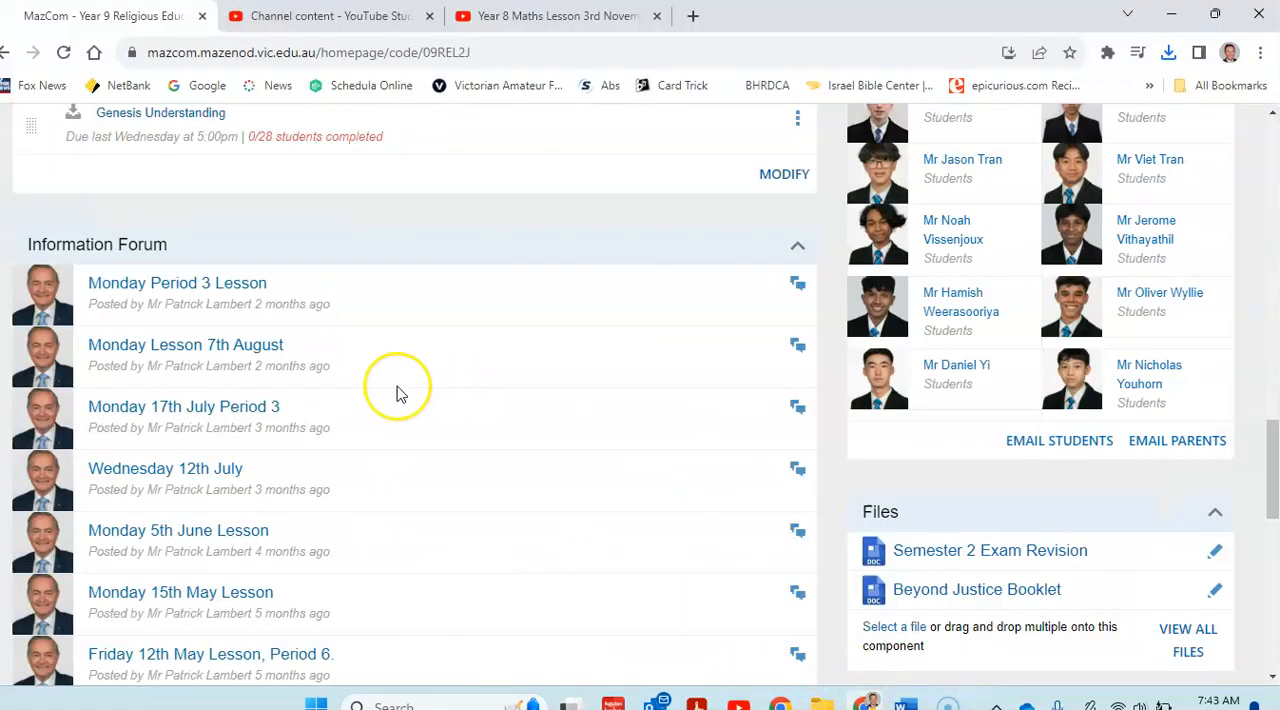
pyautogui.scroll(3)
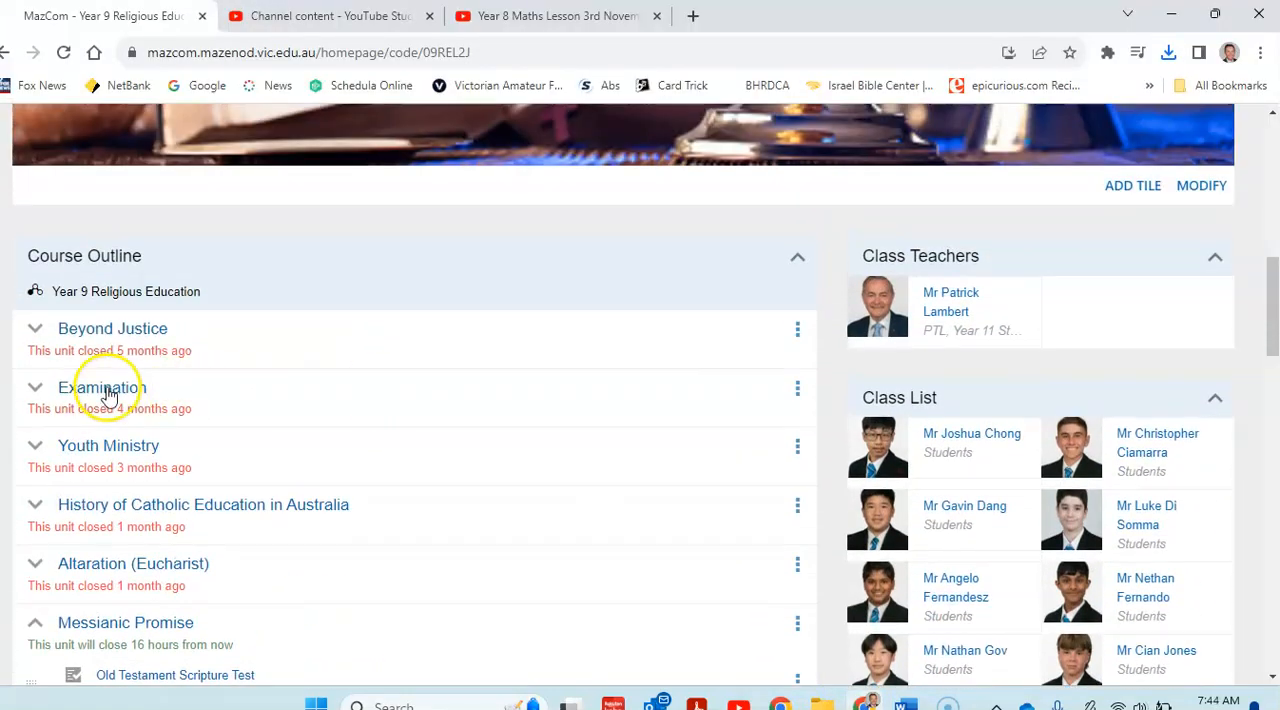
pyautogui.scroll(-3)
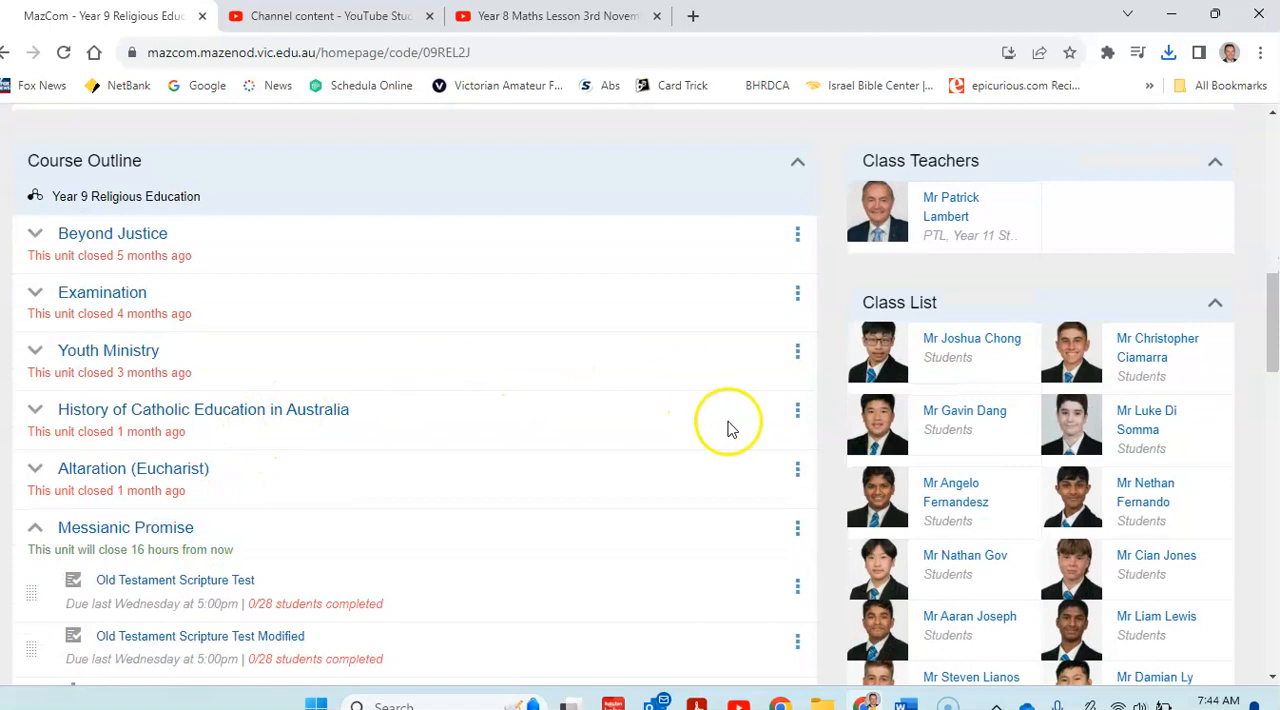
pyautogui.scroll(-3)
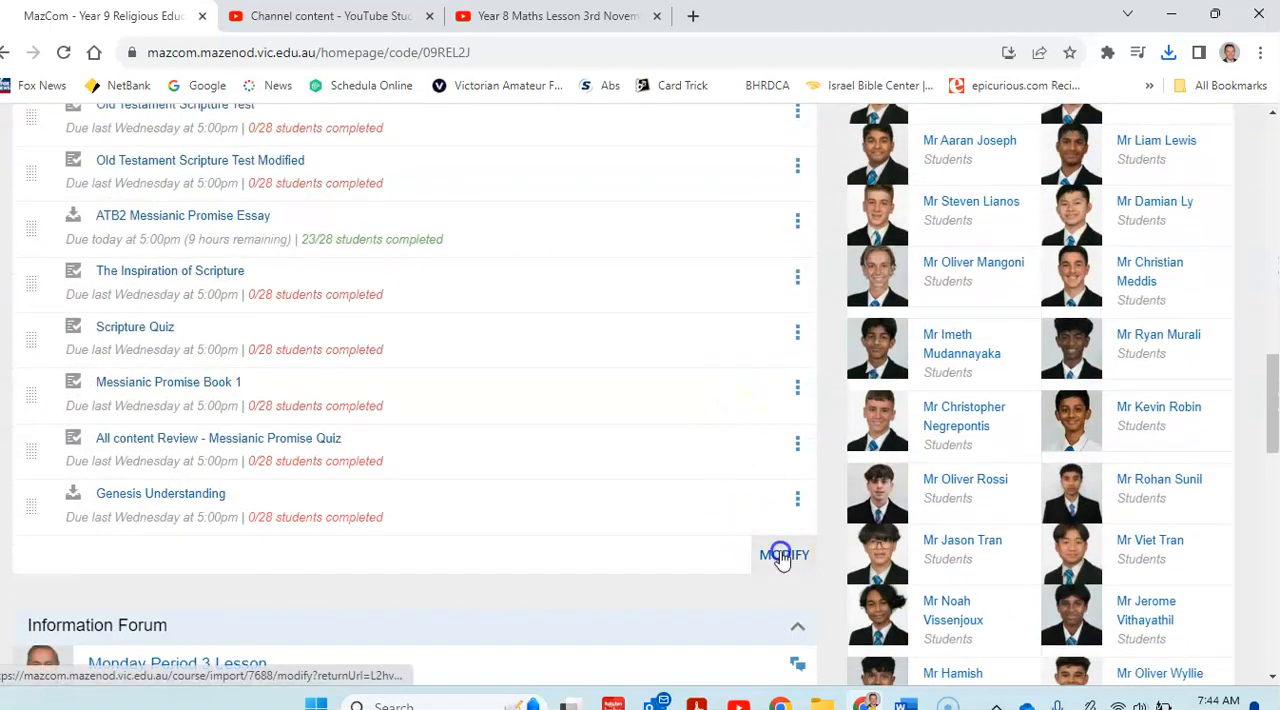
# Modify the Course Outline so the unit's close date becomes 1 December 2023 and save it
pyautogui.click(784, 555)
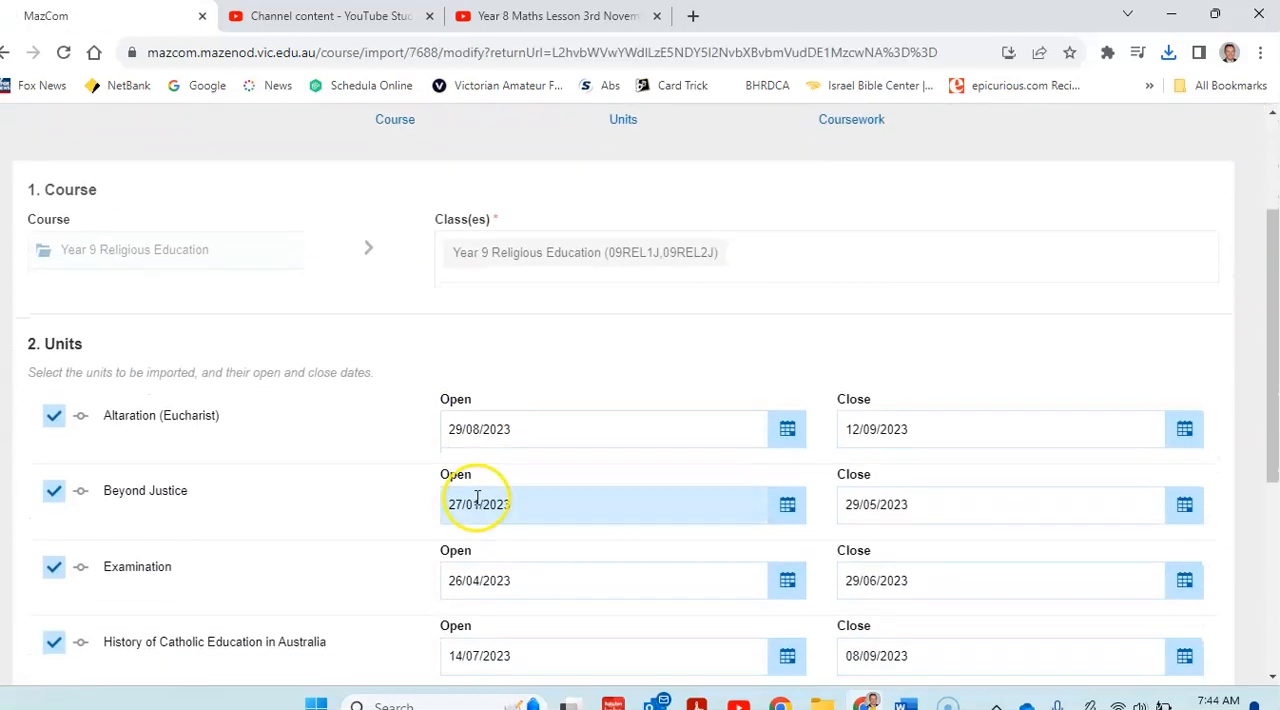
pyautogui.scroll(-3)
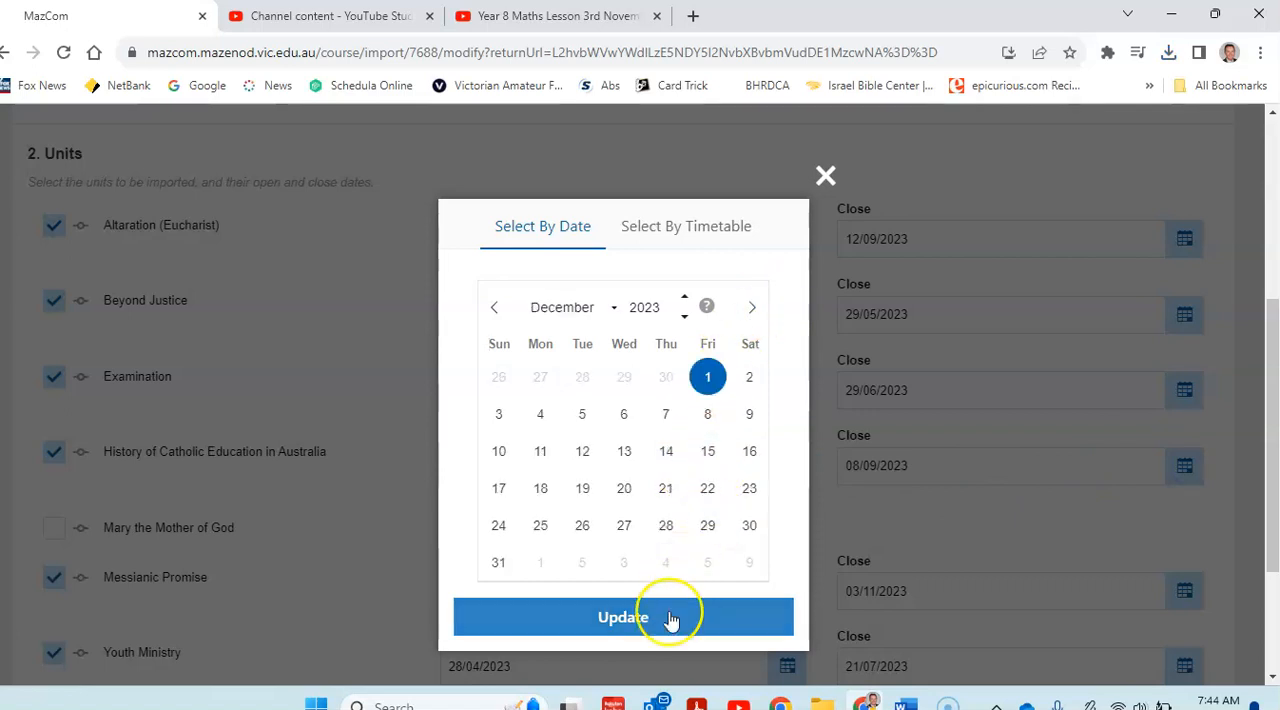
pyautogui.click(622, 617)
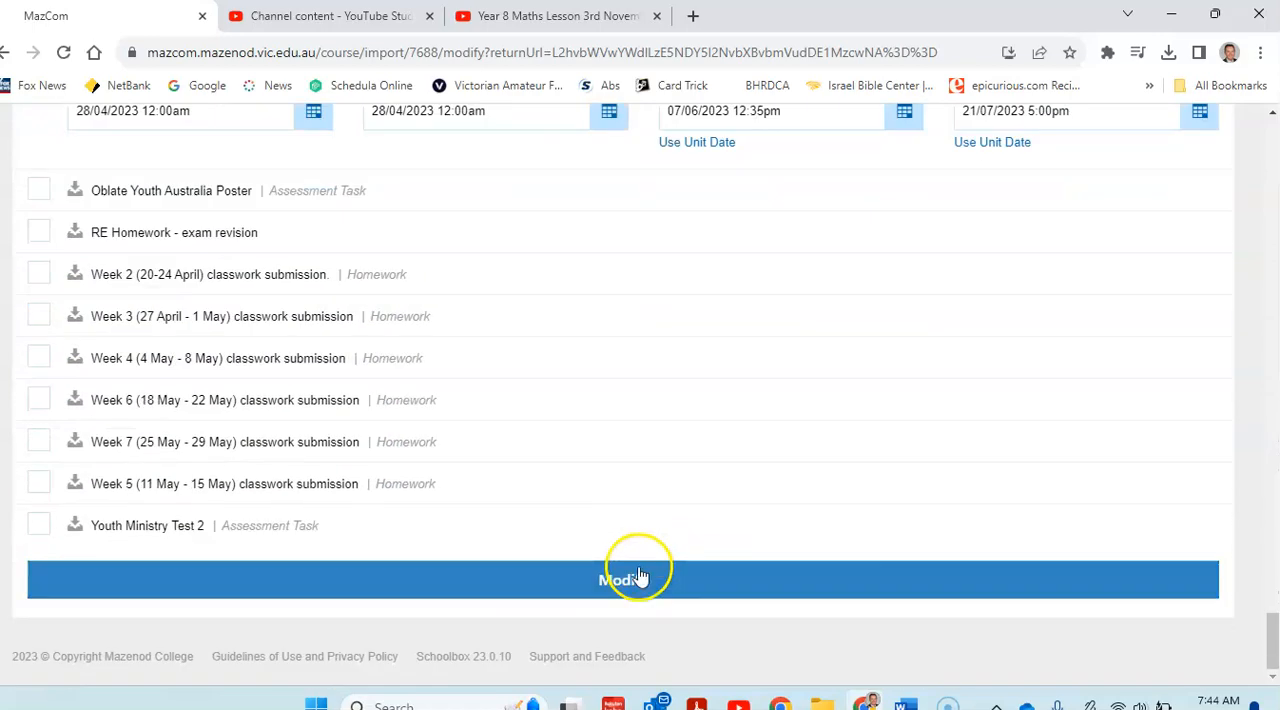
pyautogui.click(640, 579)
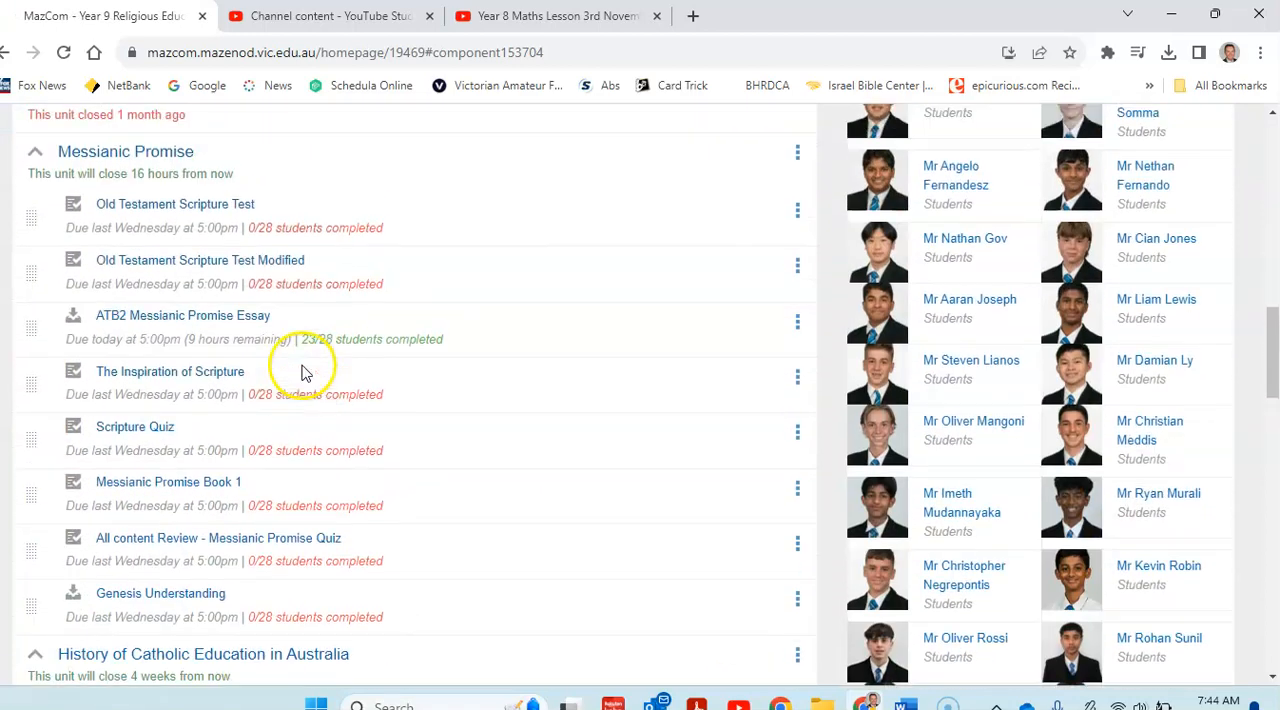
pyautogui.scroll(-3)
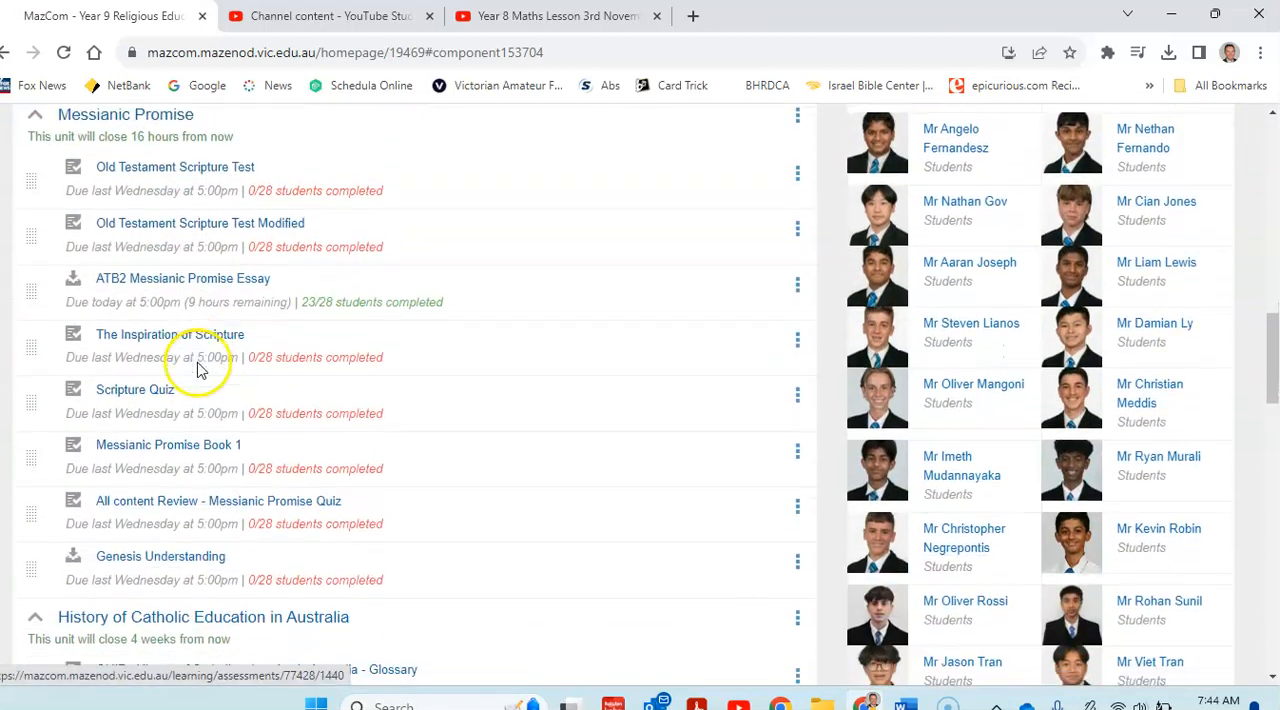
pyautogui.scroll(-3)
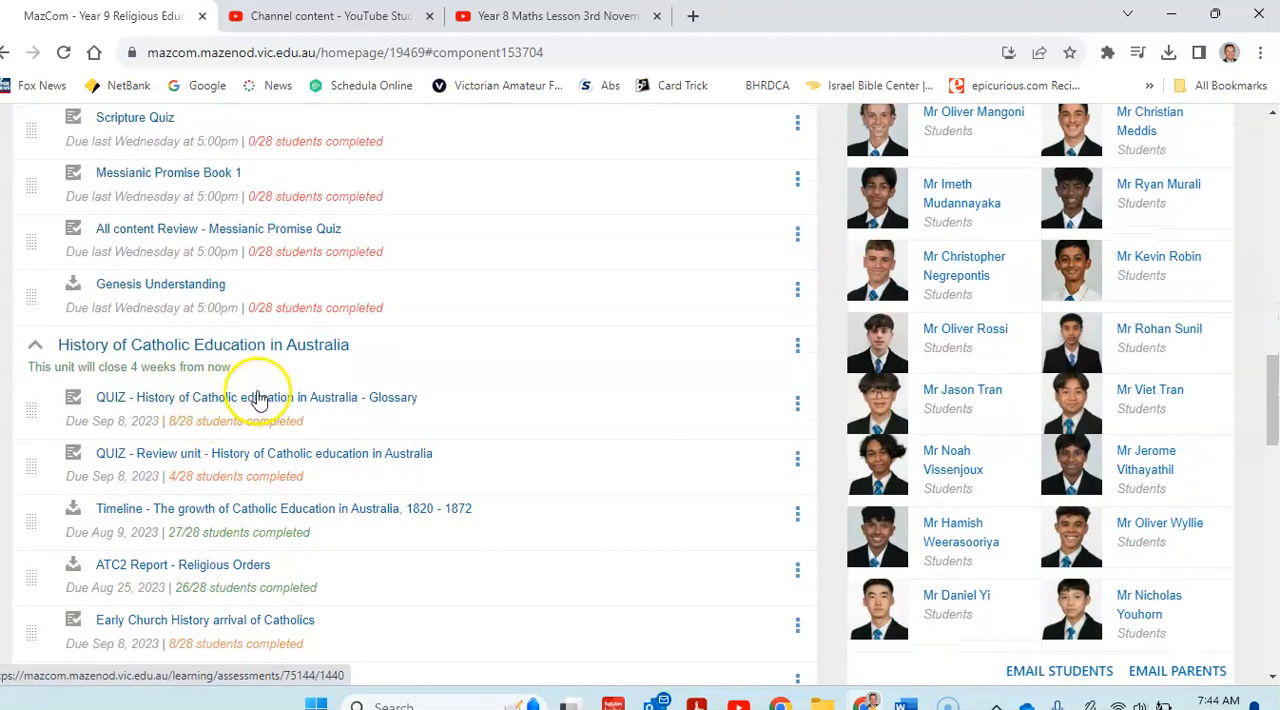
pyautogui.scroll(-3)
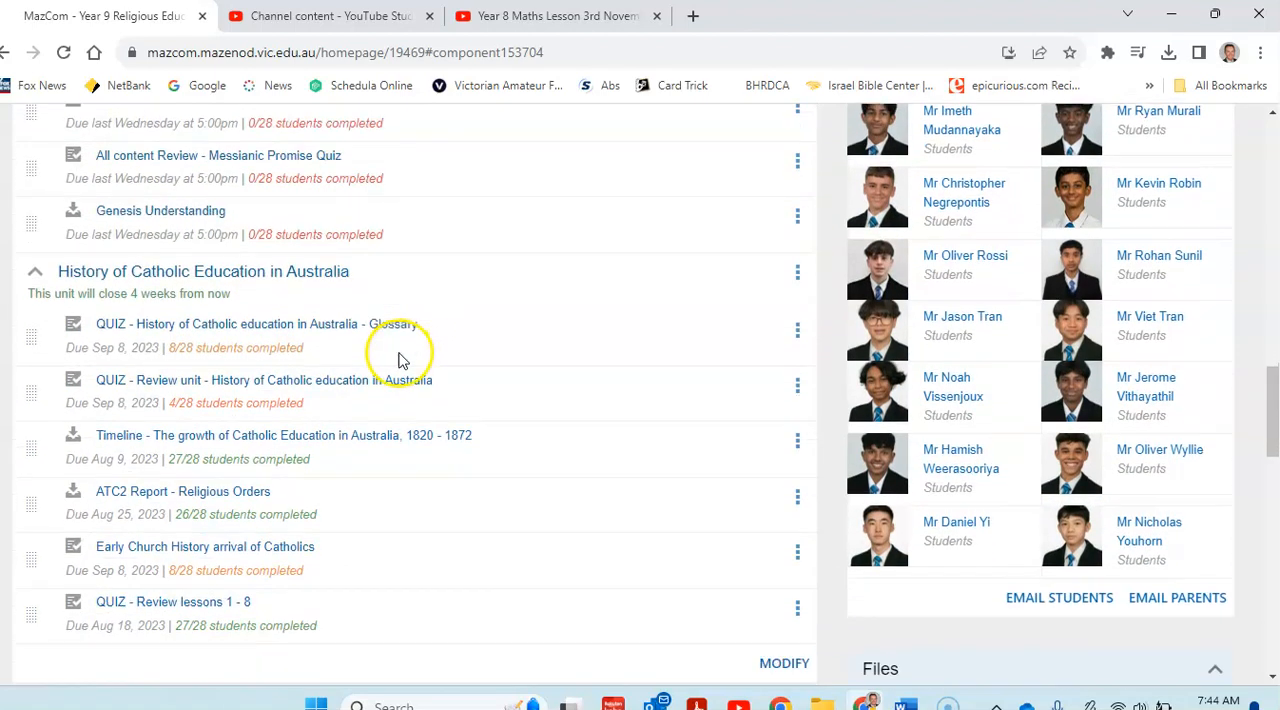
pyautogui.scroll(-3)
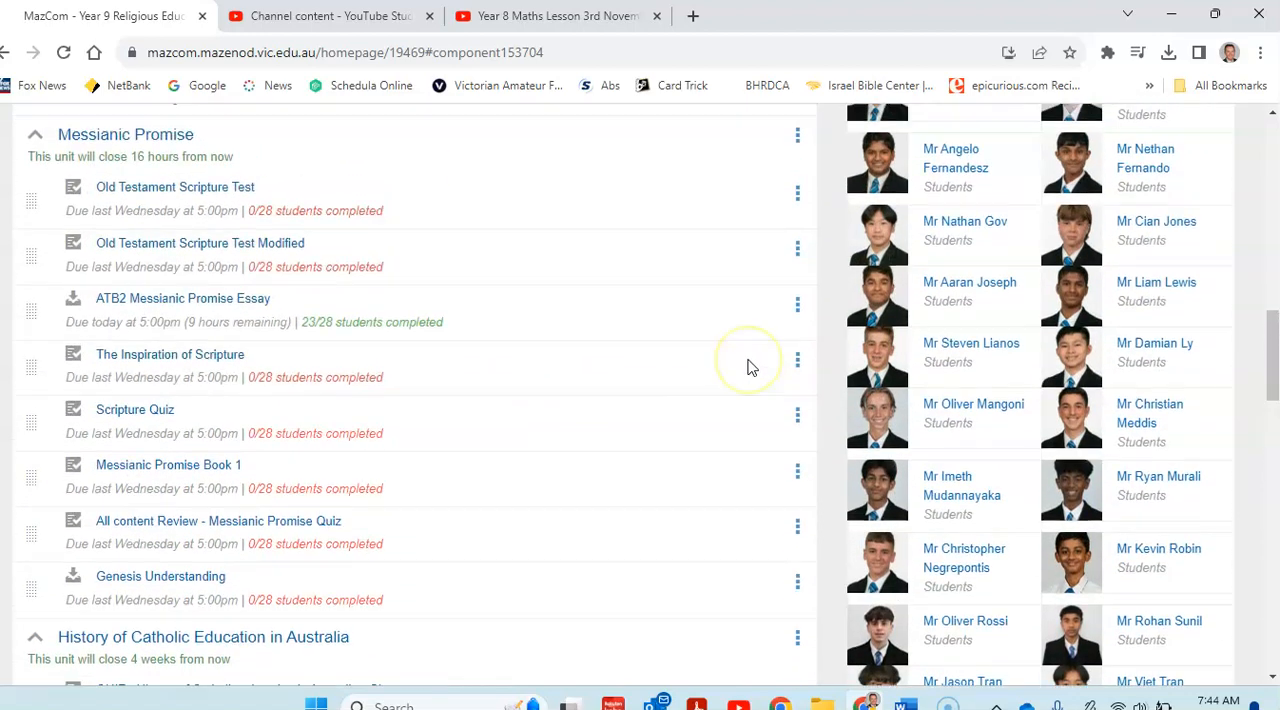
pyautogui.scroll(-3)
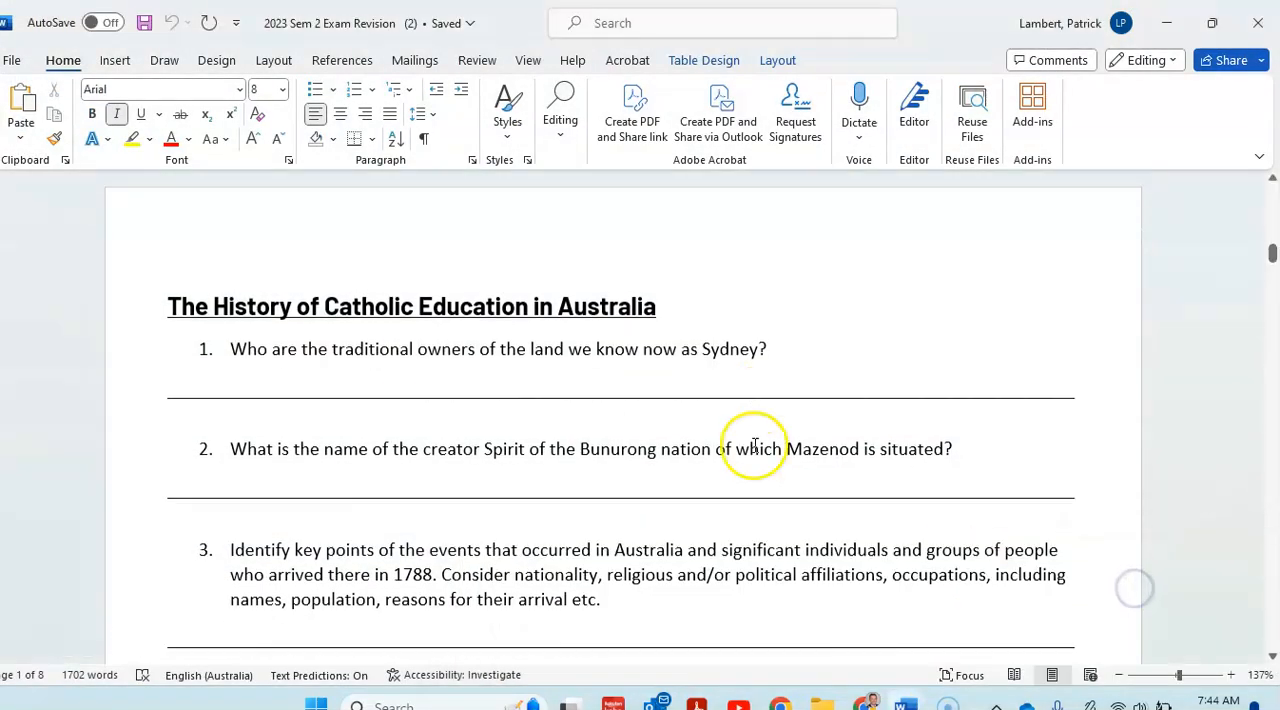
# Scroll through the revision booklet's Genesis, covenant and Isaiah questions, then return to the class page
pyautogui.scroll(-3)
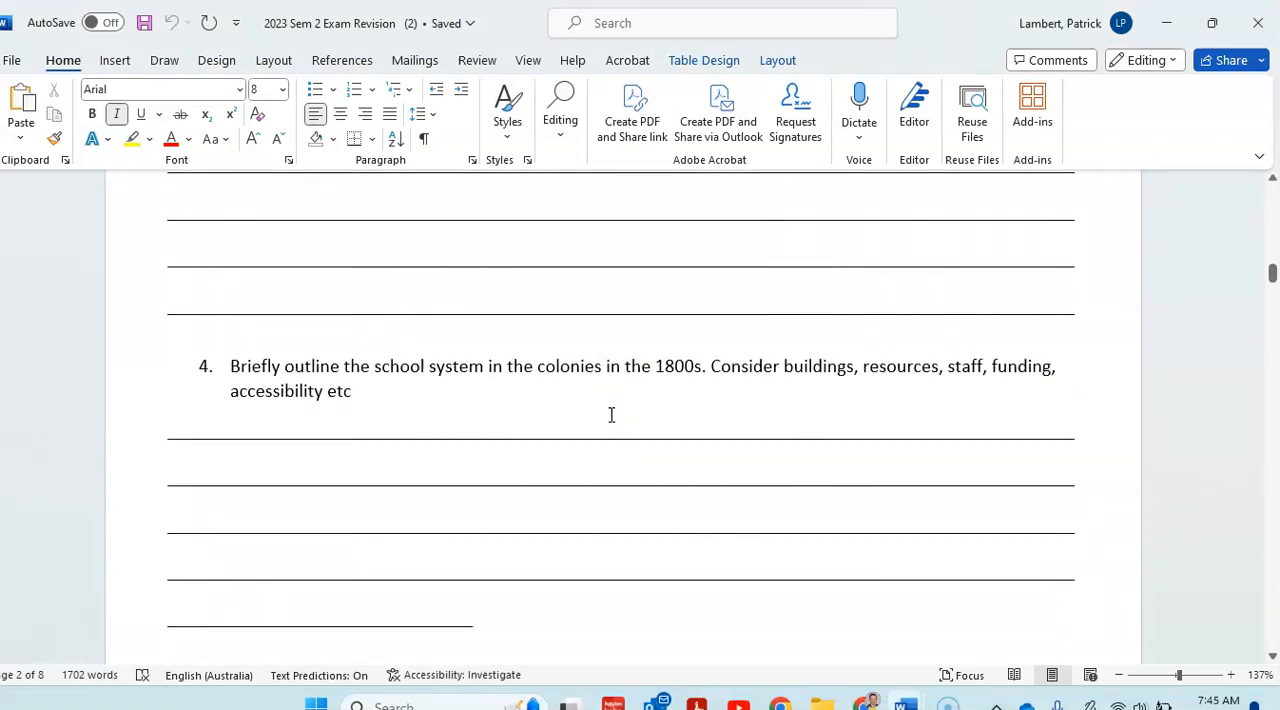
pyautogui.scroll(-3)
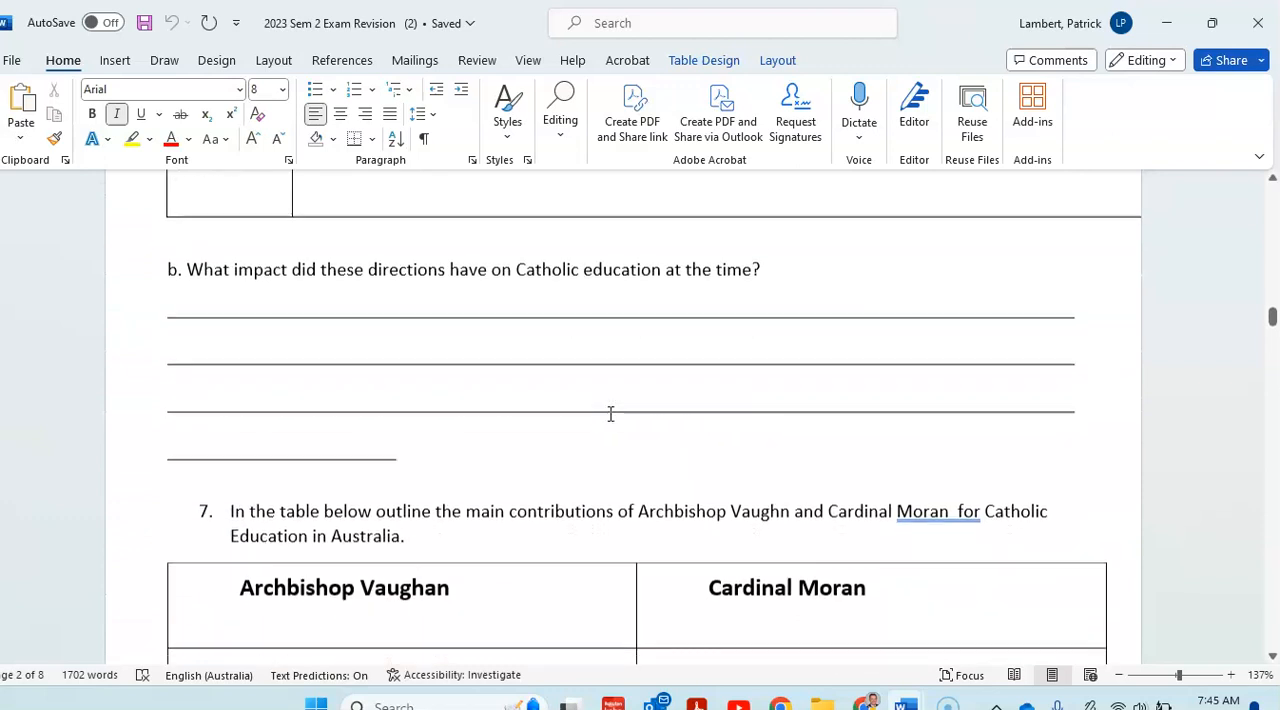
pyautogui.scroll(-3)
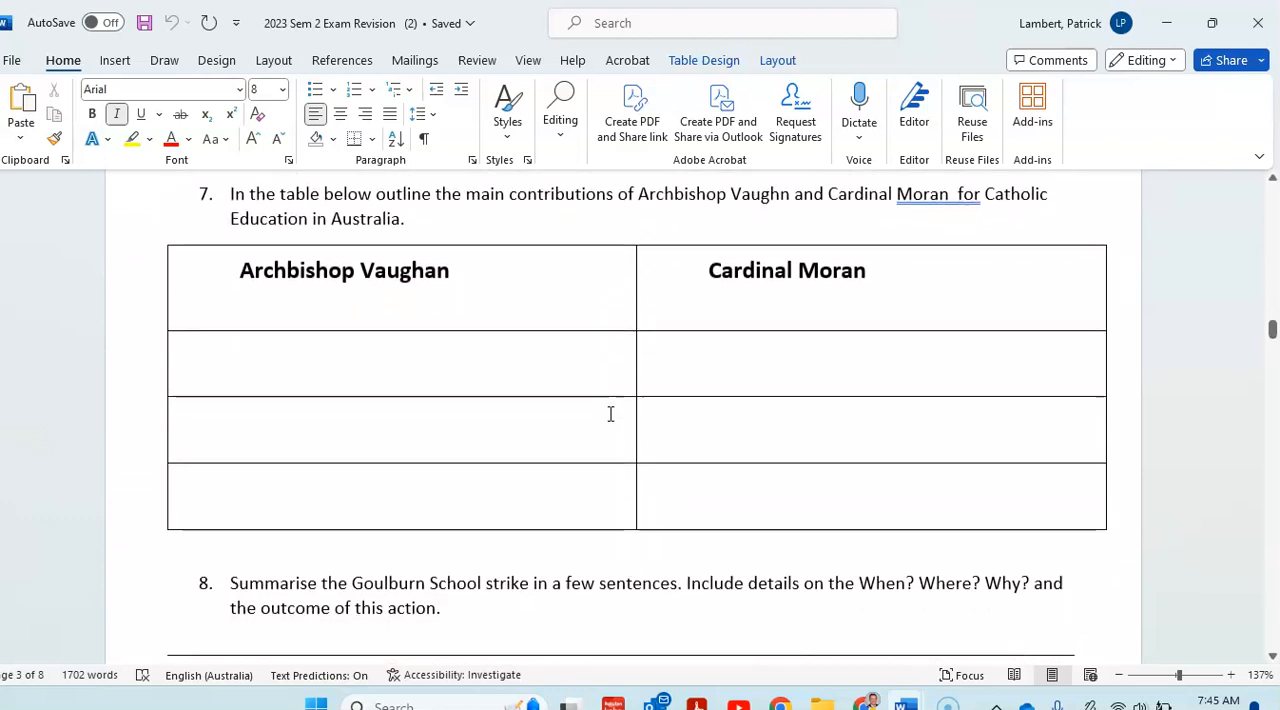
pyautogui.scroll(-3)
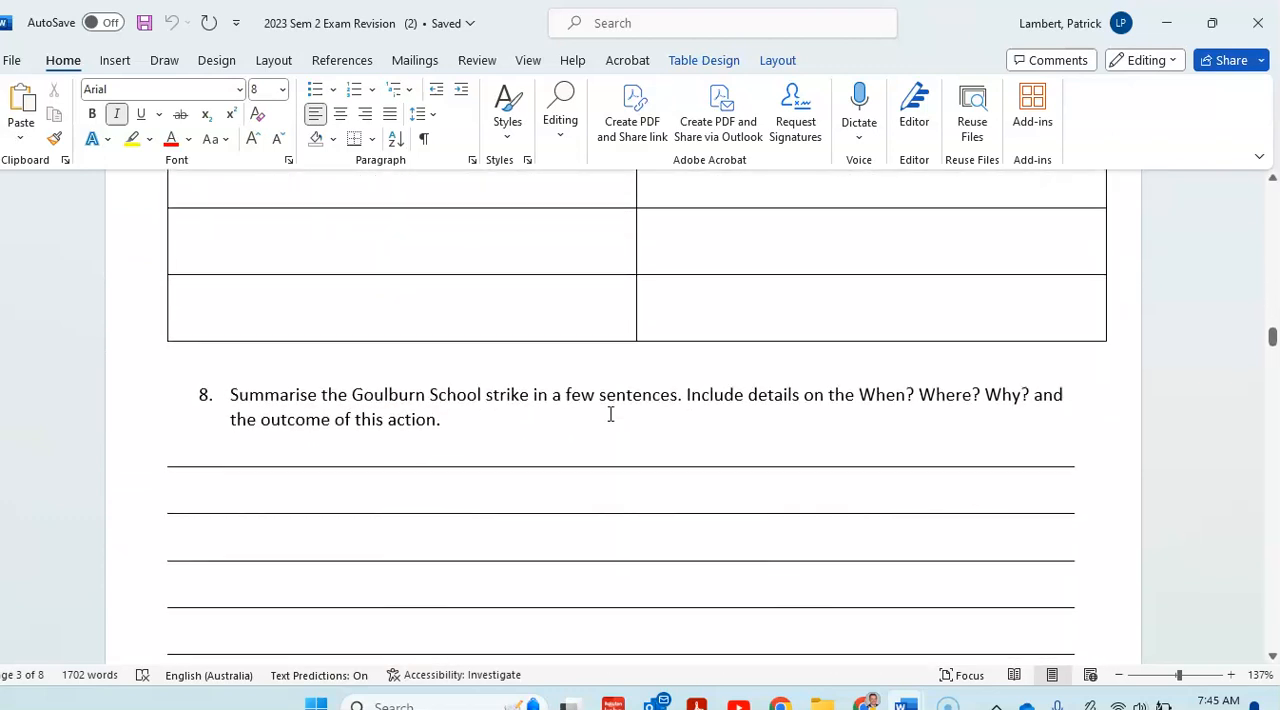
pyautogui.scroll(-3)
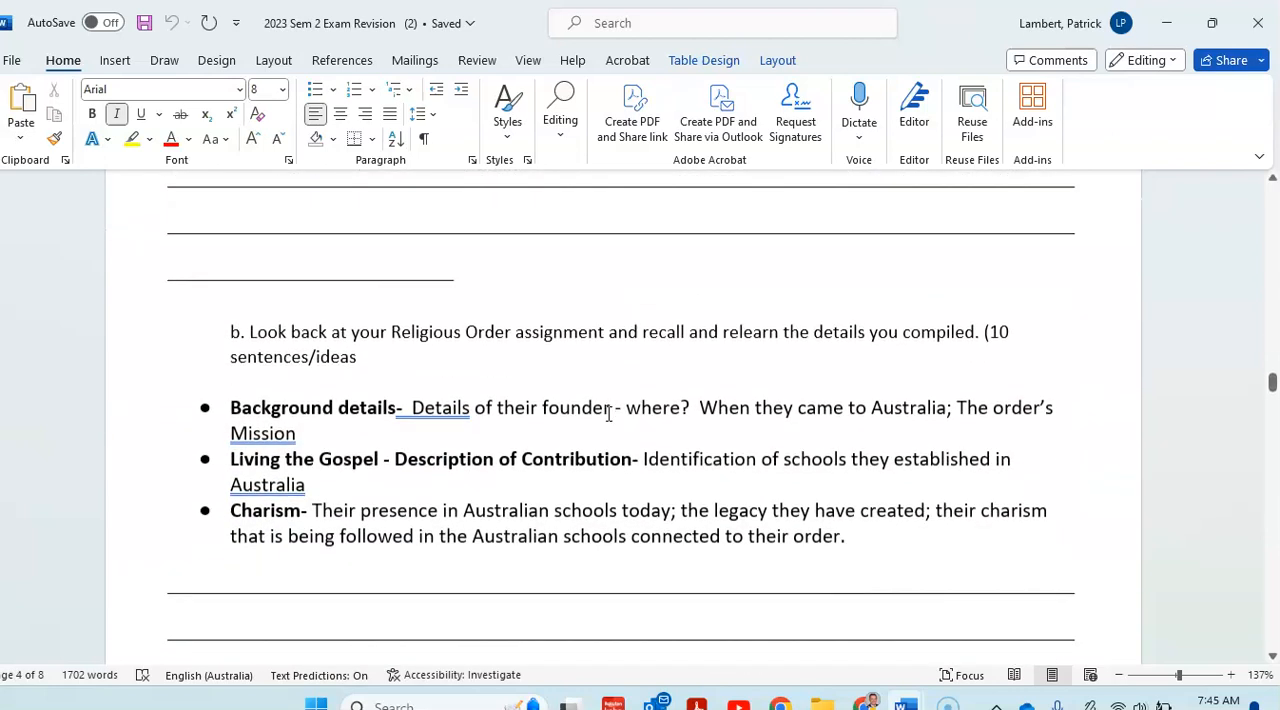
pyautogui.scroll(-3)
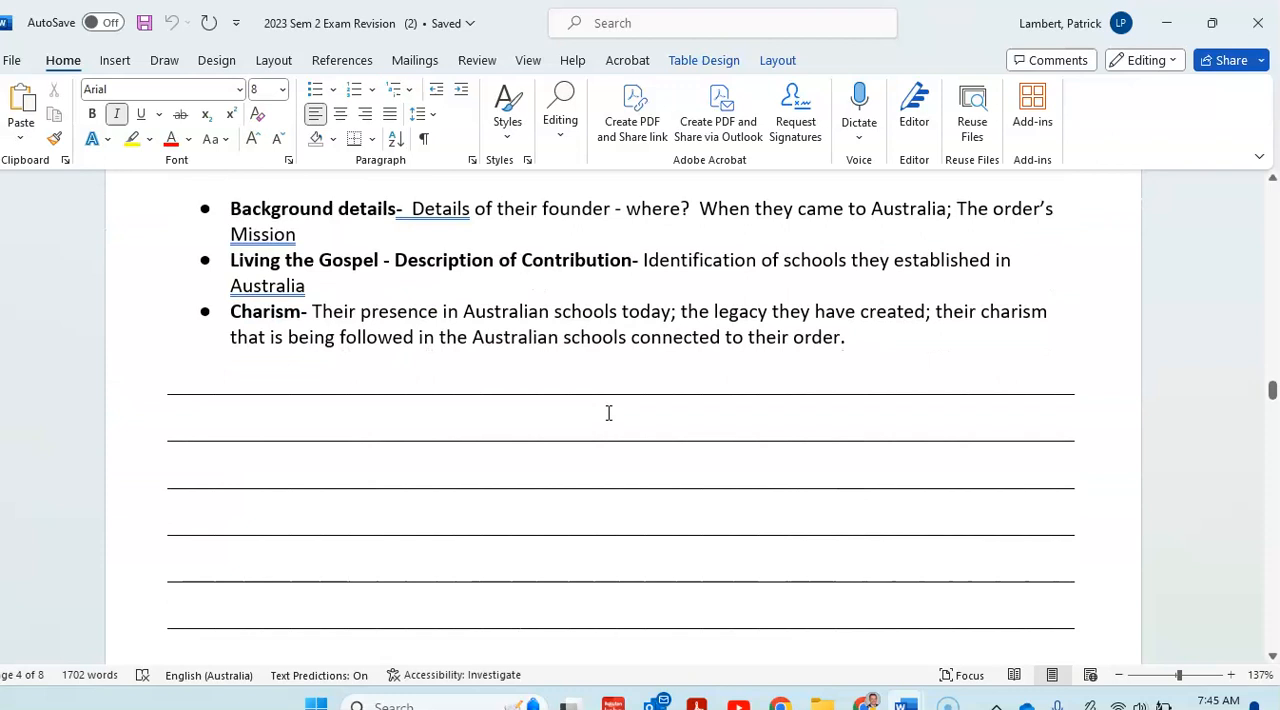
pyautogui.scroll(-3)
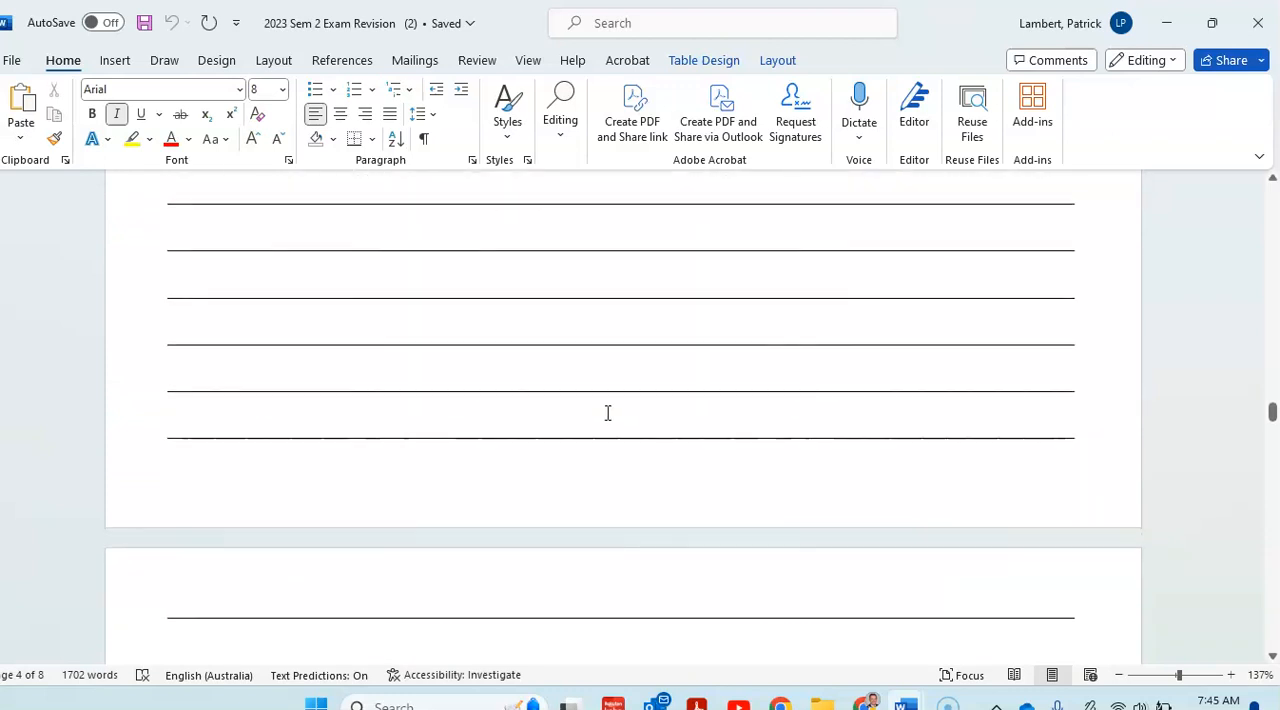
pyautogui.scroll(-3)
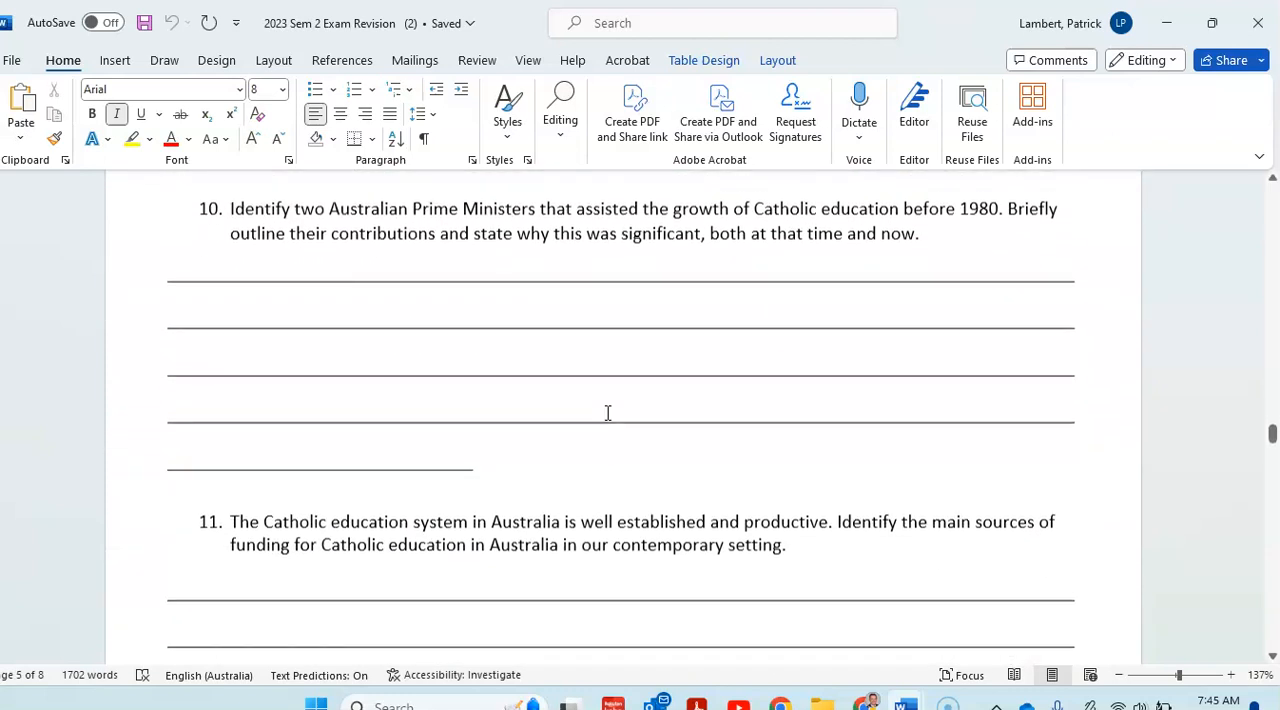
pyautogui.scroll(-3)
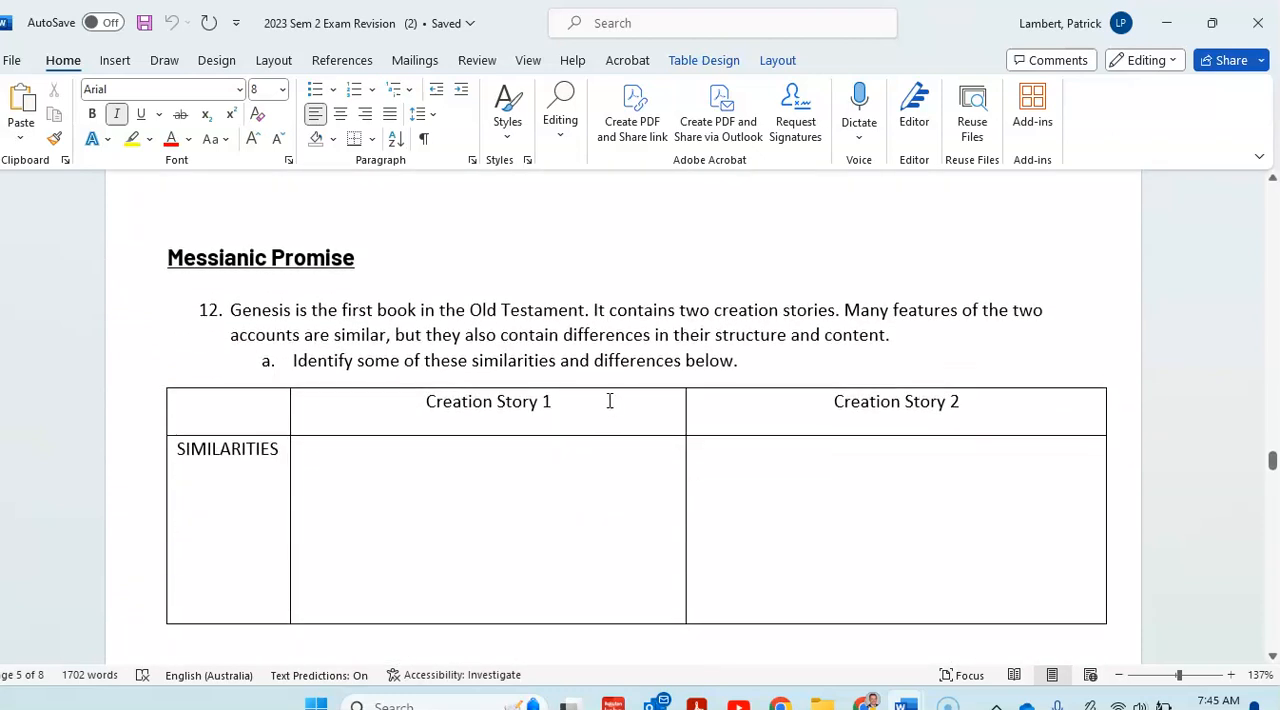
pyautogui.scroll(-3)
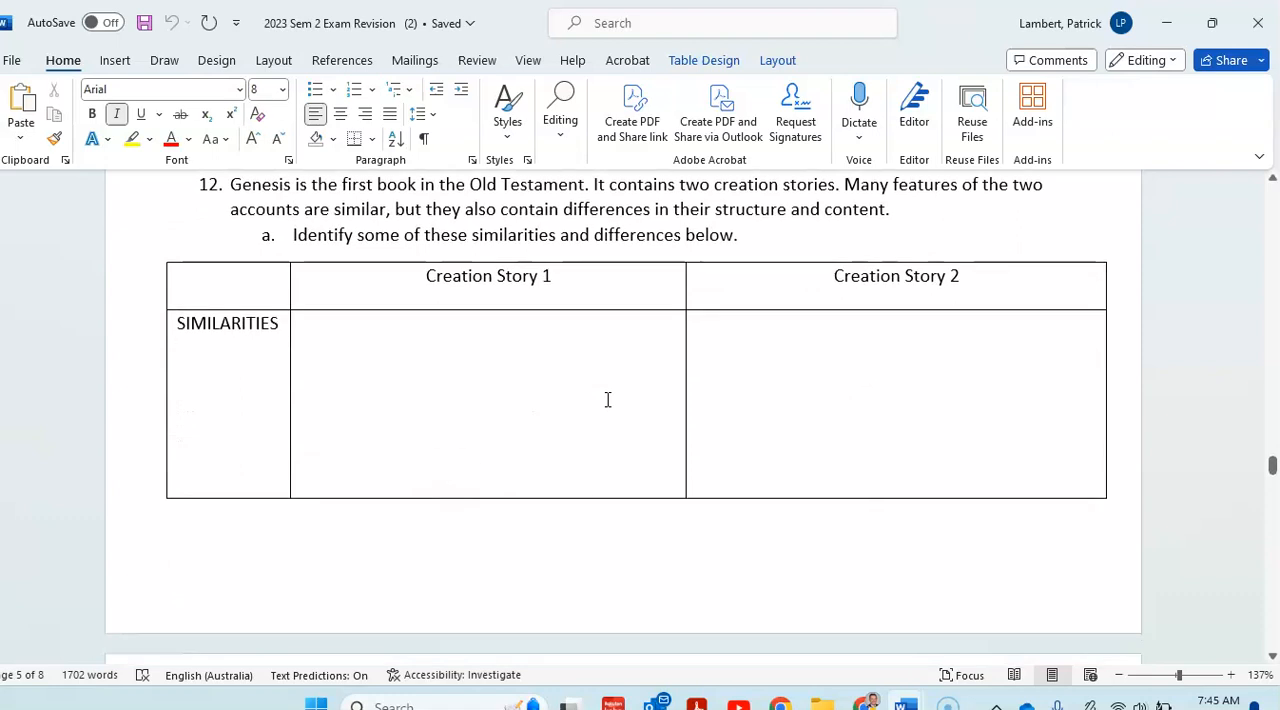
pyautogui.scroll(-3)
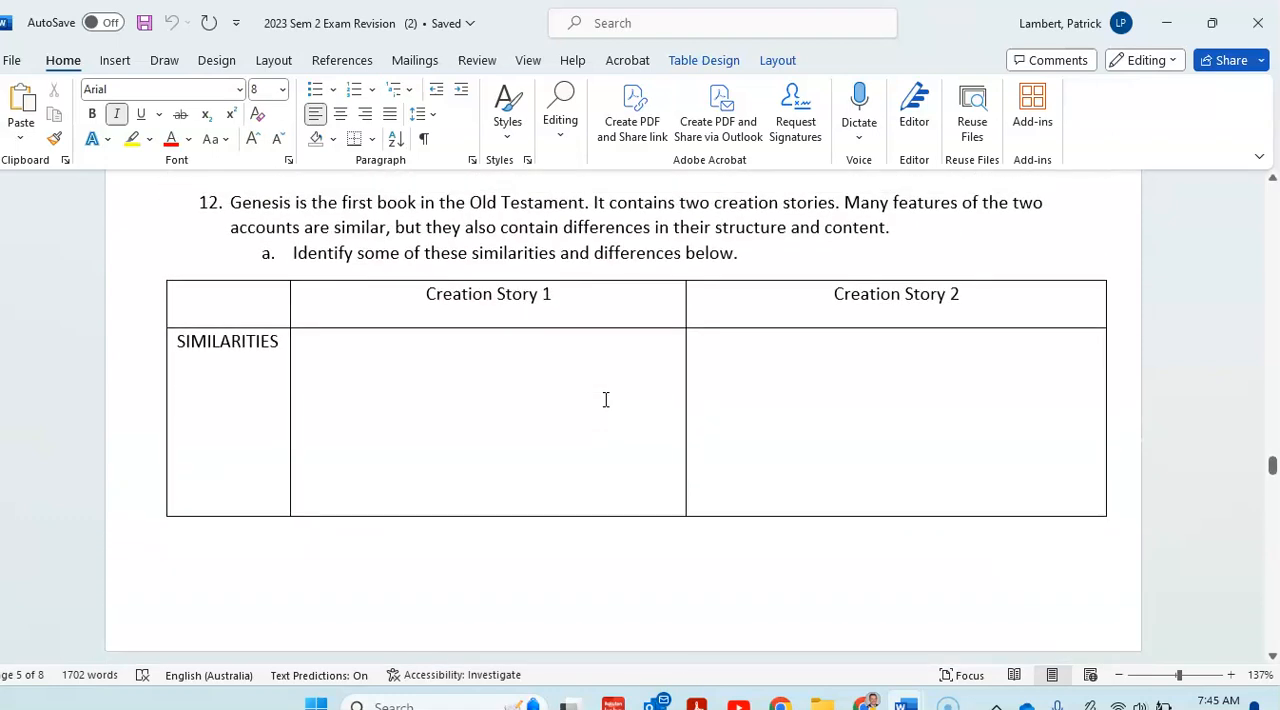
pyautogui.scroll(-3)
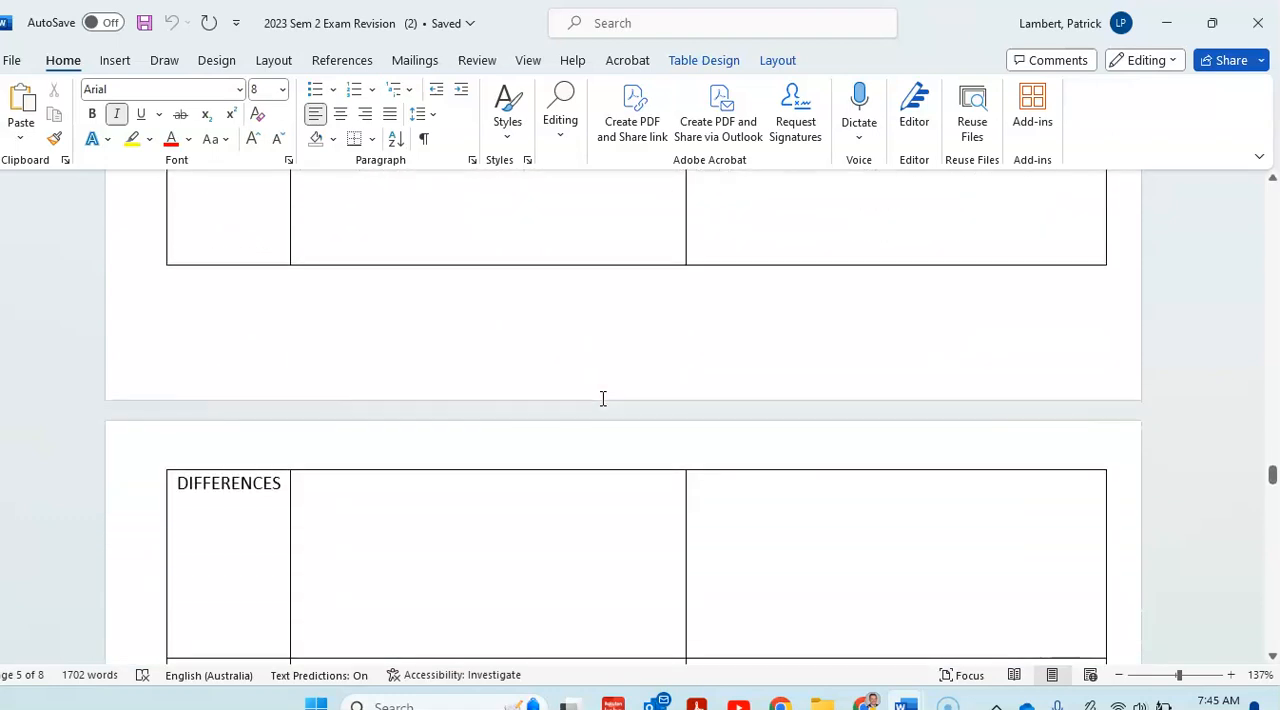
pyautogui.scroll(-3)
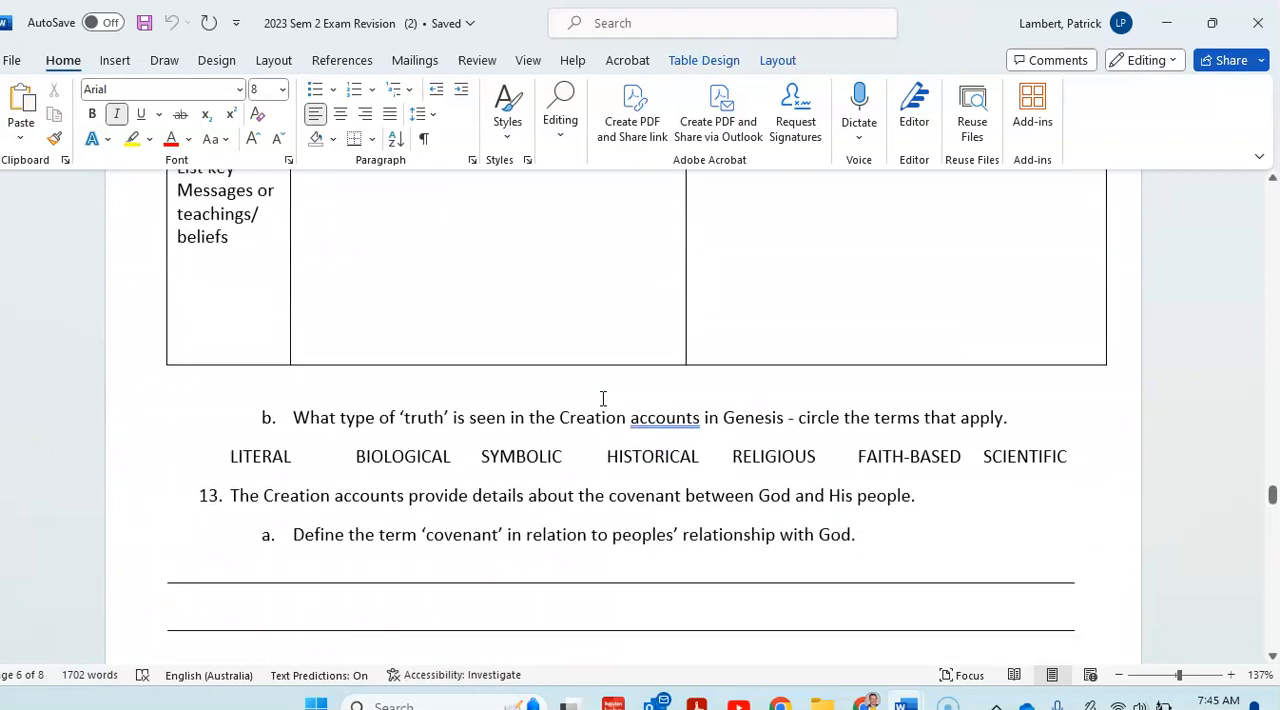
pyautogui.scroll(-3)
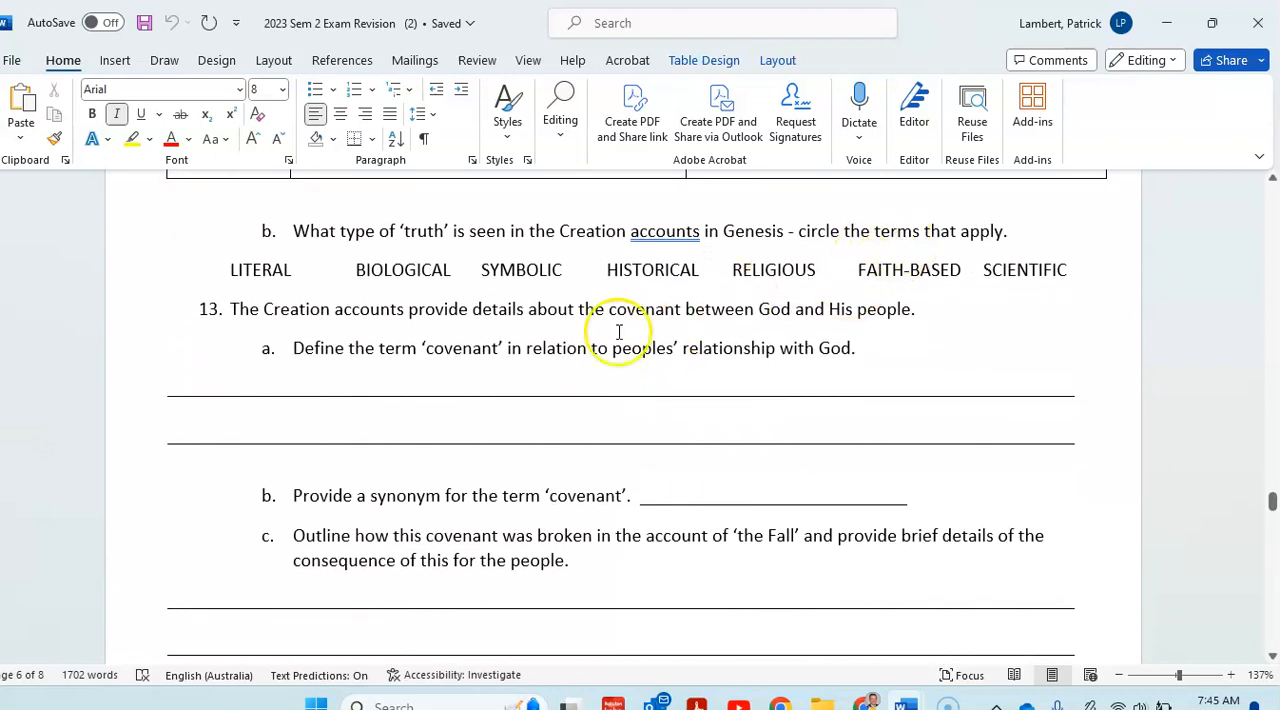
pyautogui.scroll(-3)
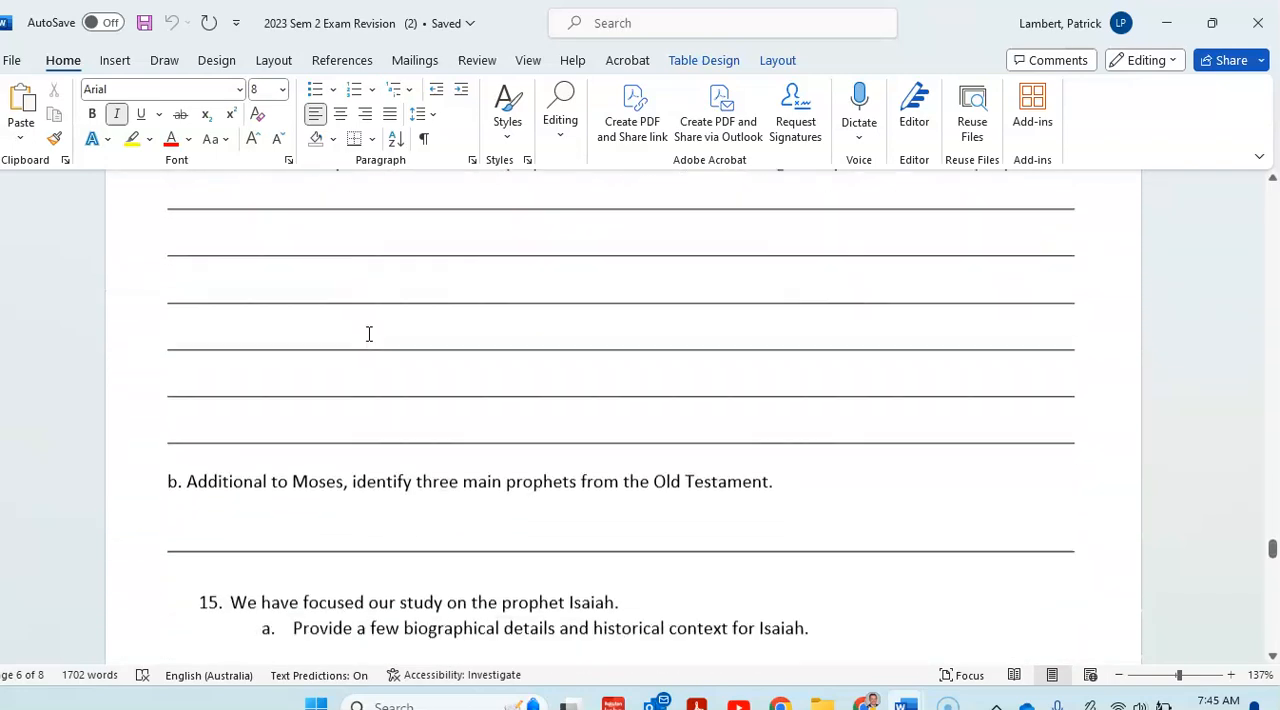
pyautogui.scroll(-3)
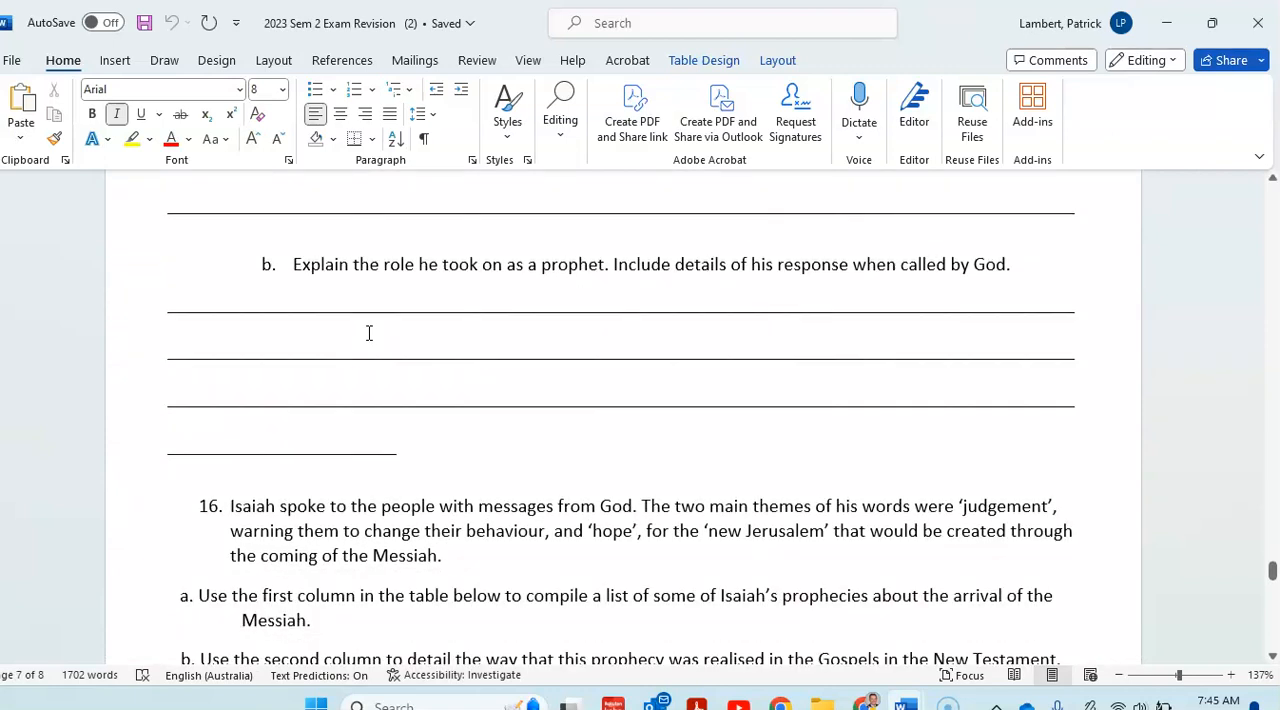
pyautogui.scroll(-3)
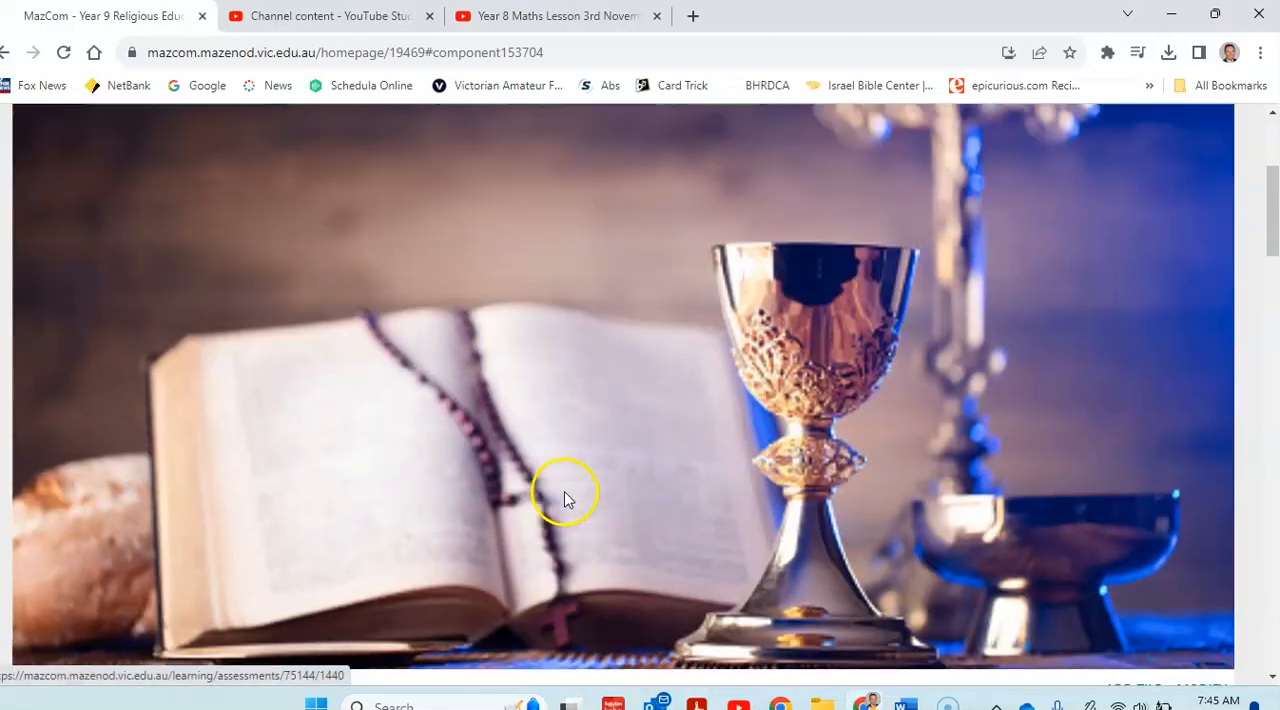
pyautogui.scroll(-3)
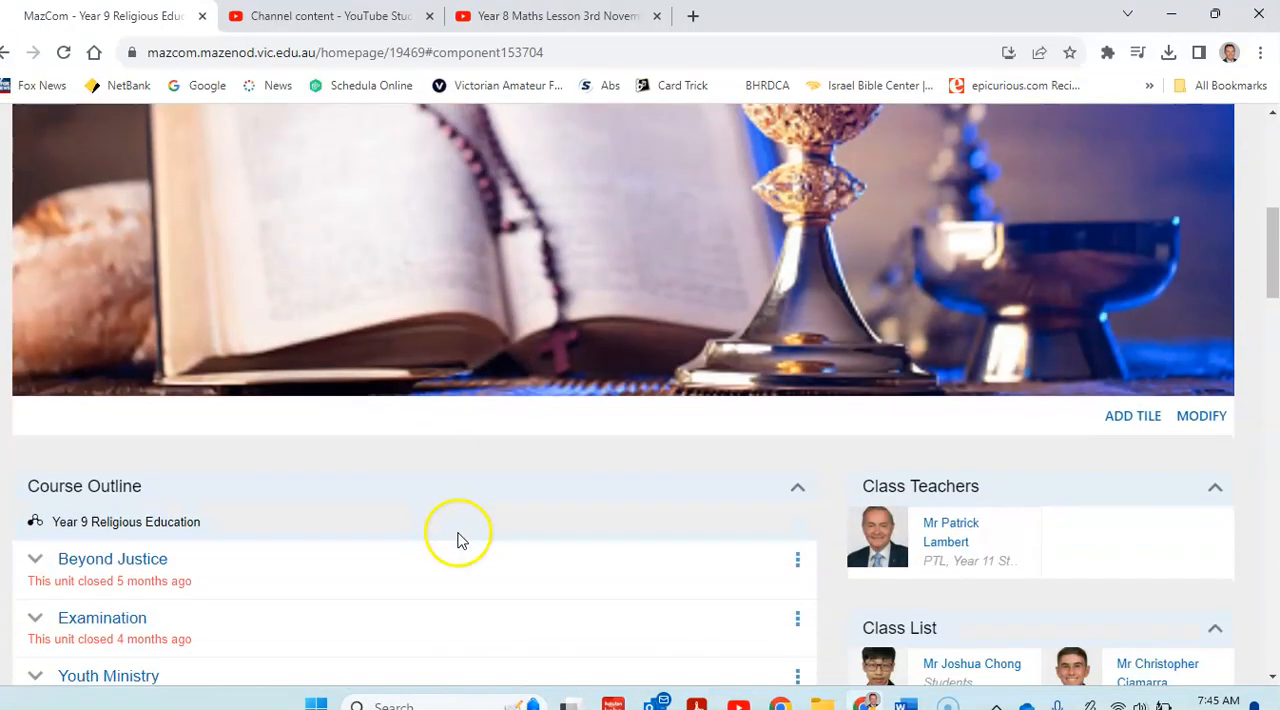